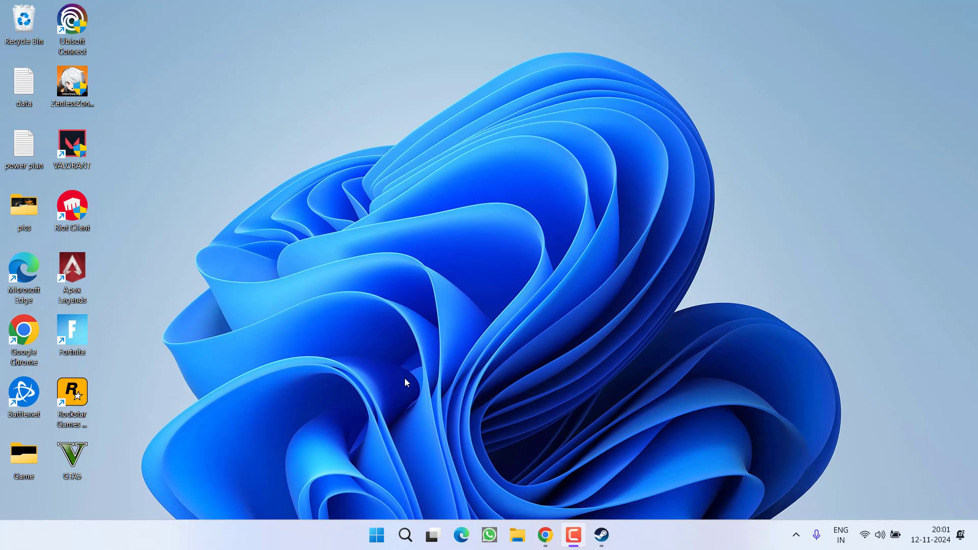
pyautogui.moveTo(3, 386)
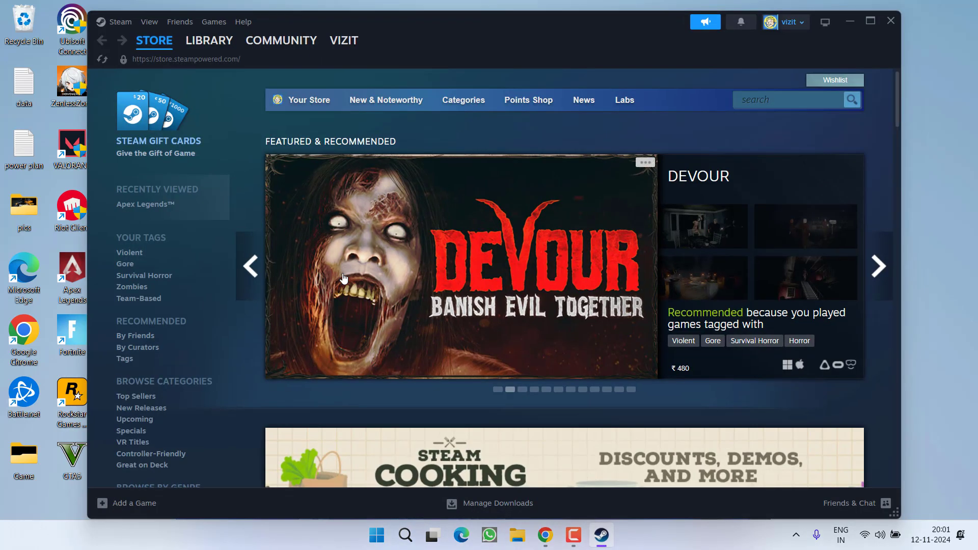
# Step: Add Rockstar Games Launcher to the Steam library as a non-Steam game
pyautogui.click(209, 40)
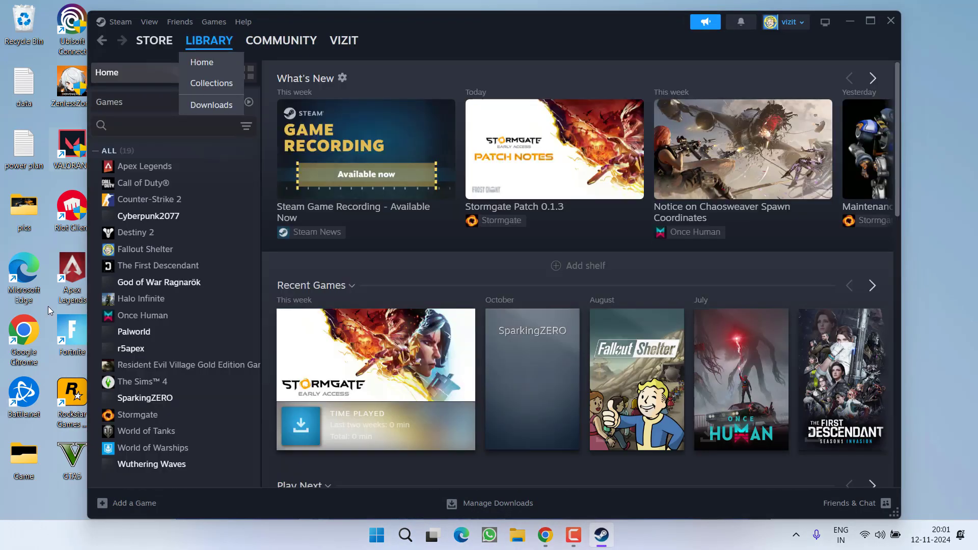
pyautogui.click(134, 503)
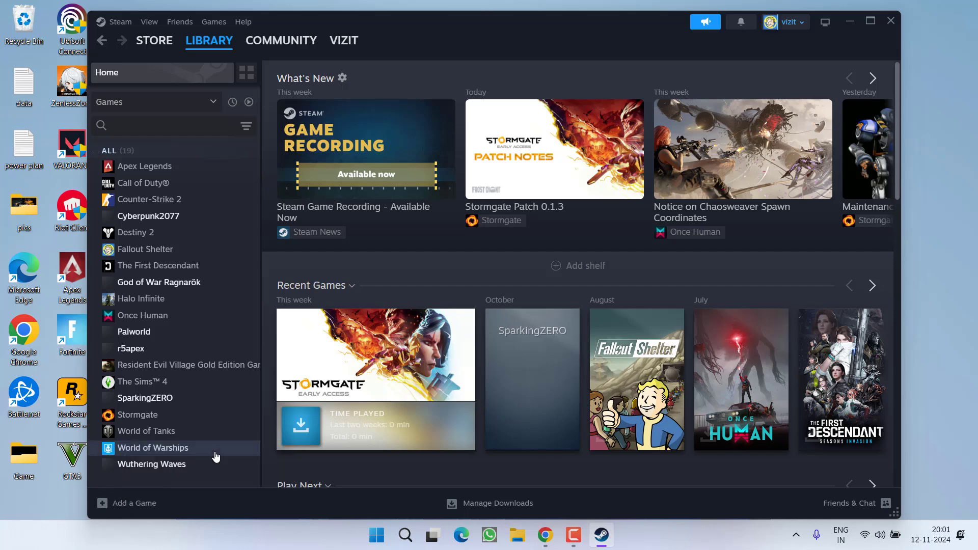
pyautogui.click(134, 503)
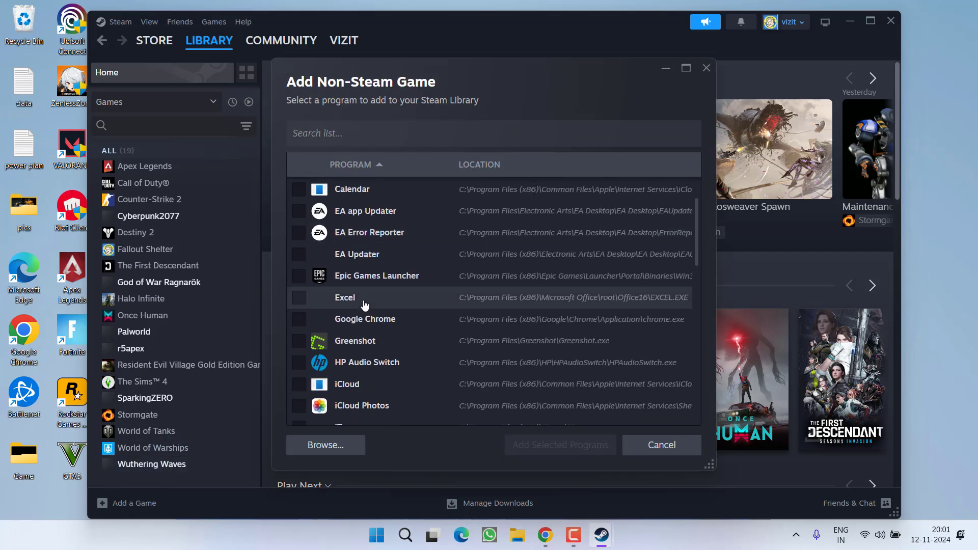
pyautogui.scroll(-3)
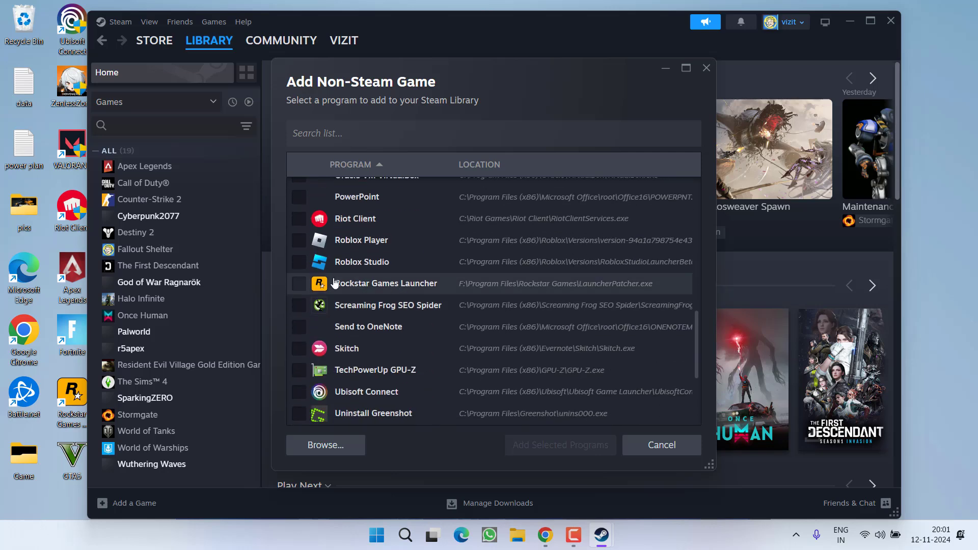
pyautogui.click(300, 283)
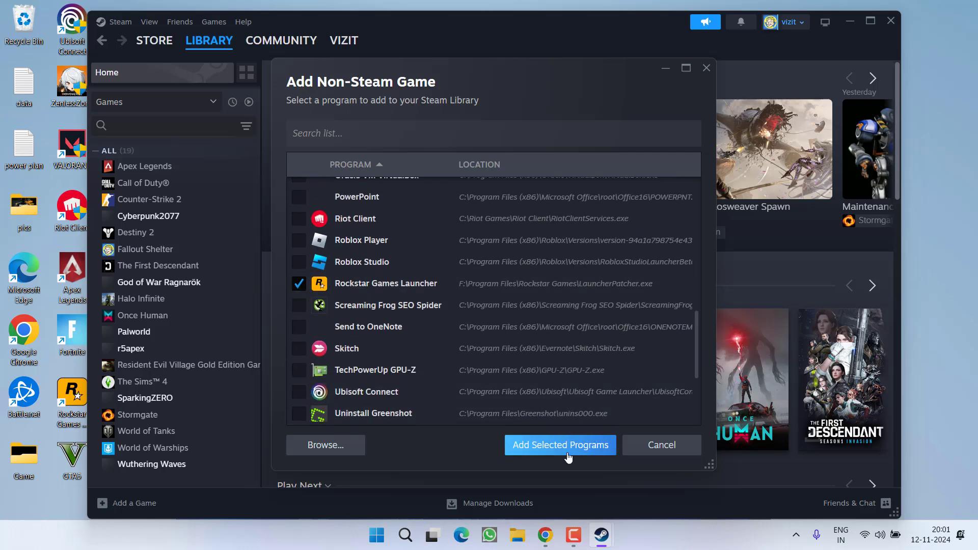
pyautogui.click(560, 445)
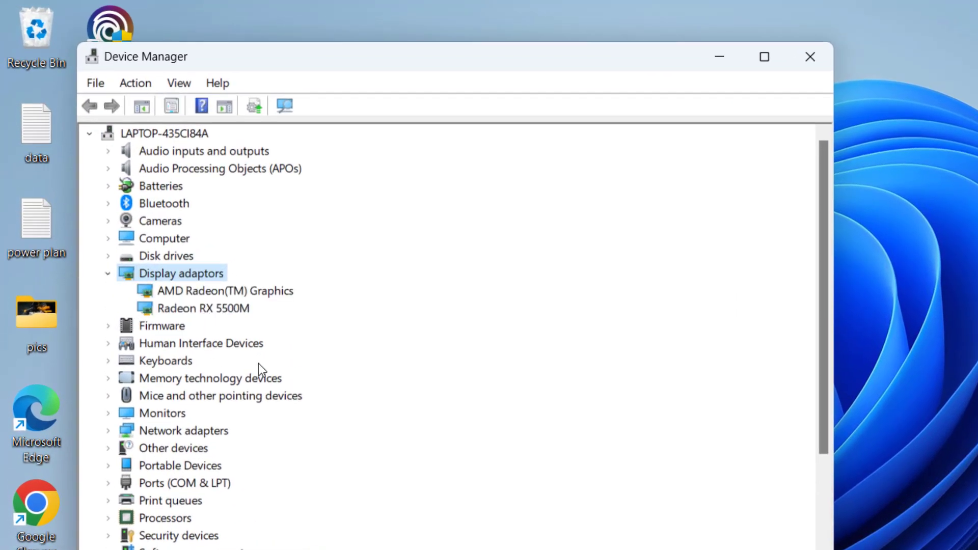
# Step: Review the AMD Radeon(TM) Graphics and Radeon RX 5500M adapters under Display adaptors
pyautogui.click(225, 290)
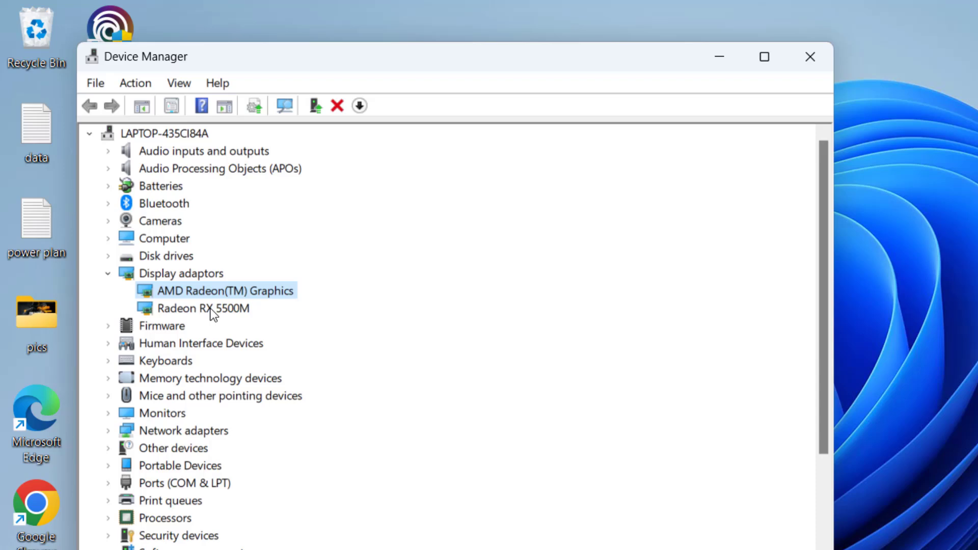
pyautogui.click(202, 308)
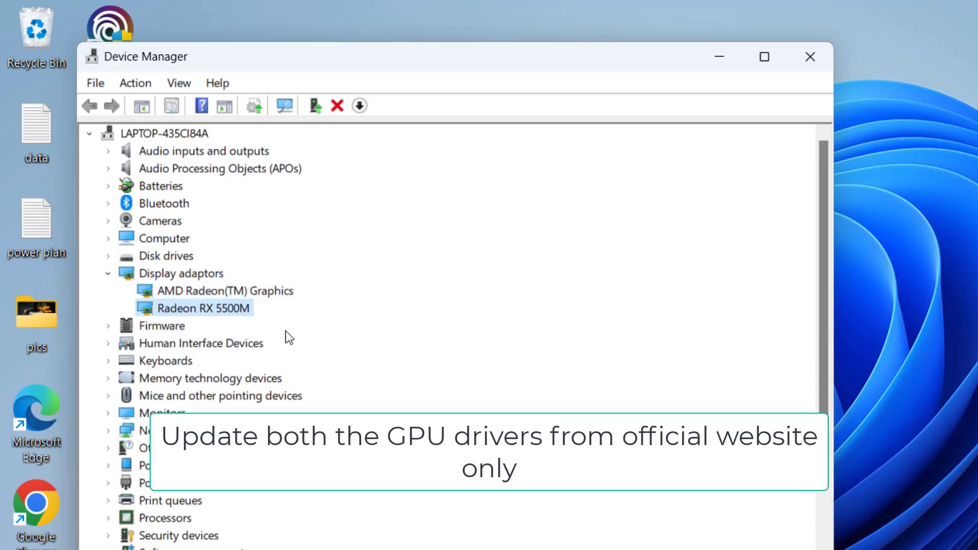
pyautogui.moveTo(183, 356)
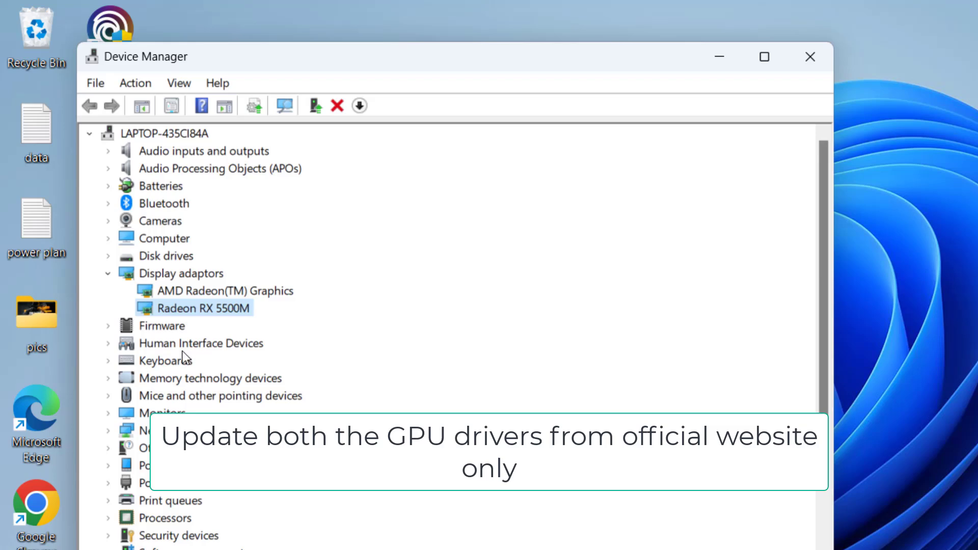
pyautogui.moveTo(256, 286)
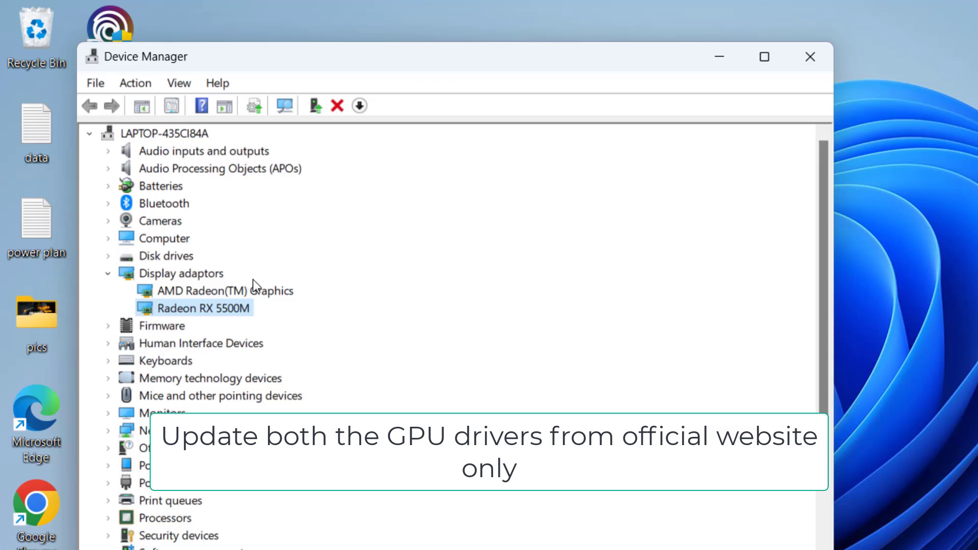
pyautogui.click(225, 290)
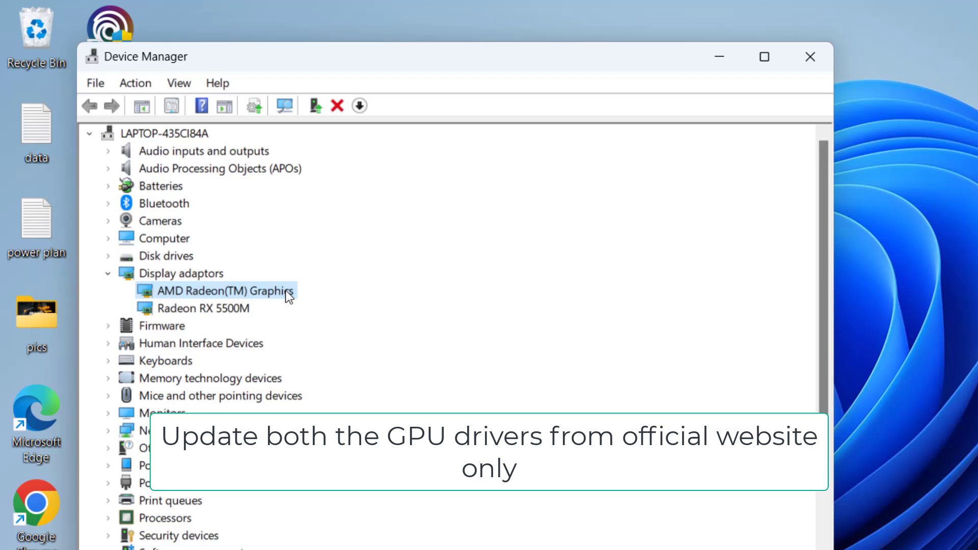
pyautogui.click(202, 308)
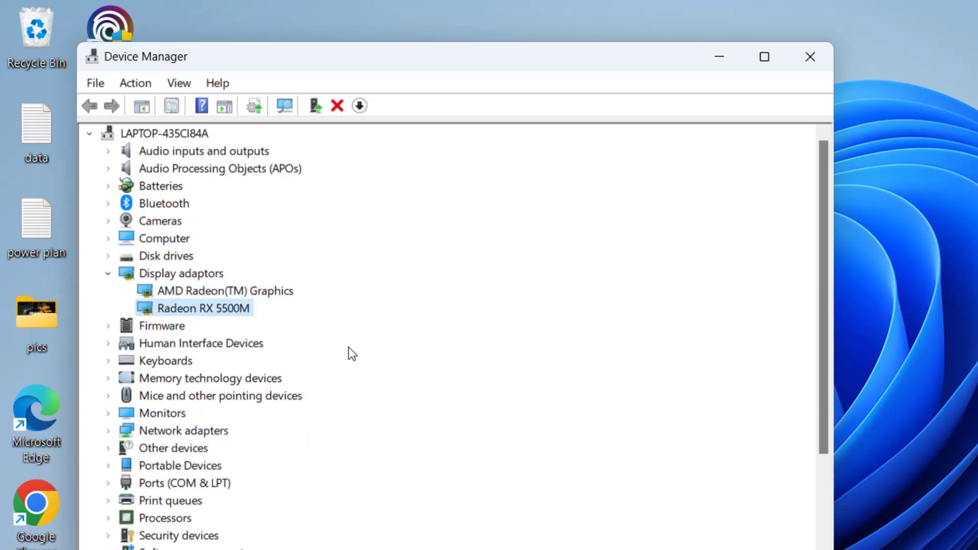
pyautogui.moveTo(209, 294)
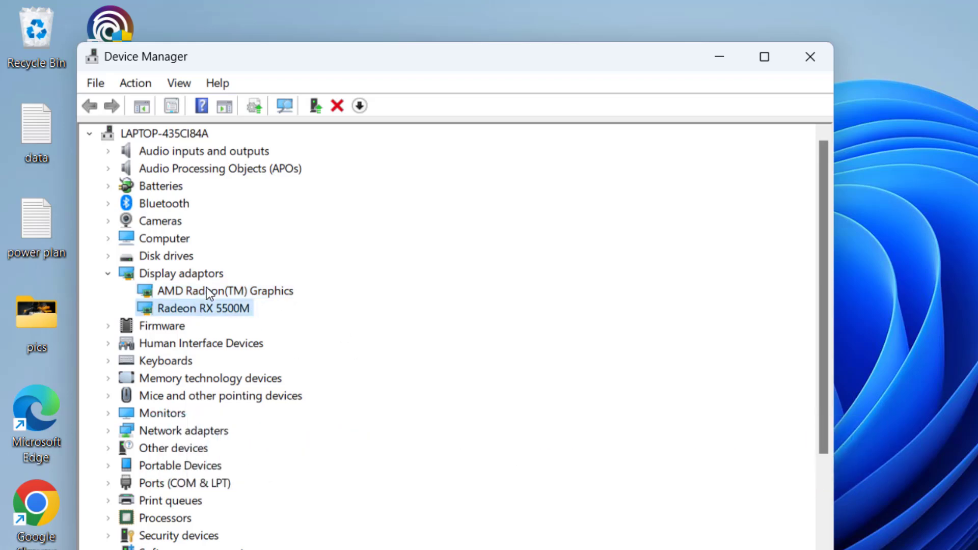
pyautogui.click(764, 56)
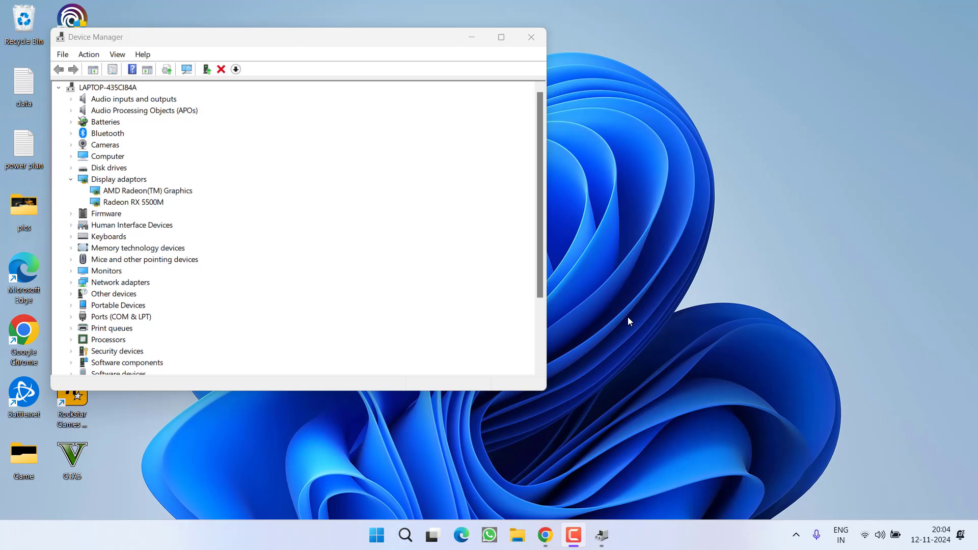
# Step: Scroll through Discord's gaming-support channel, then close the browser window
pyautogui.click(545, 536)
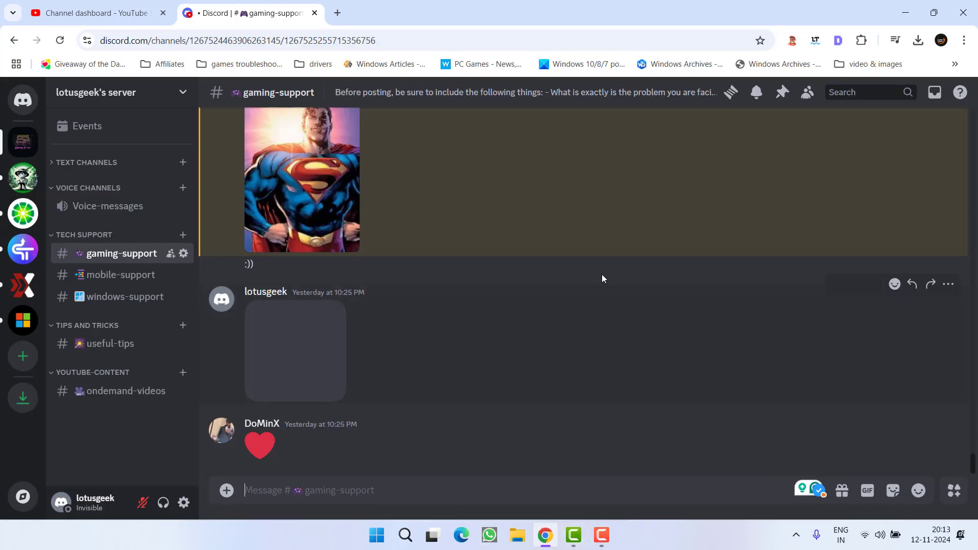
pyautogui.scroll(3)
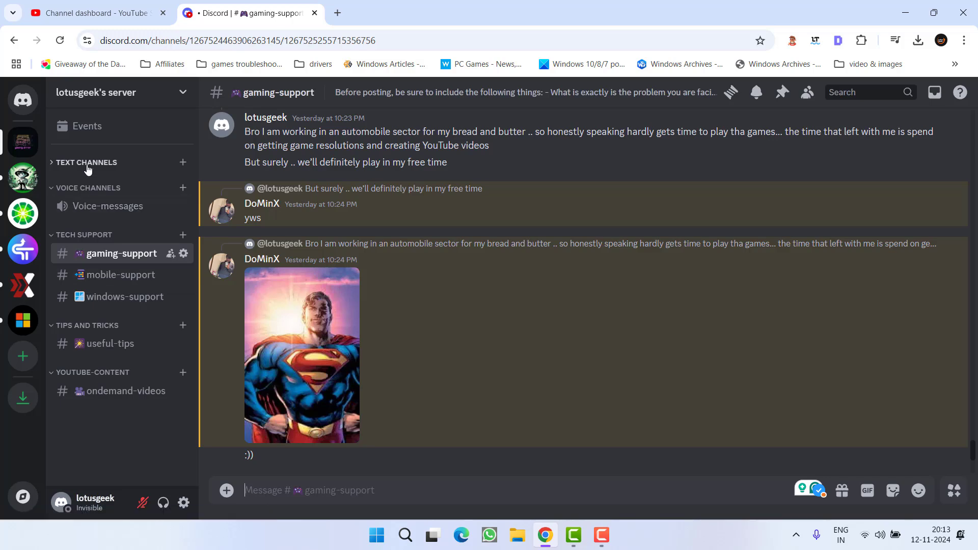
pyautogui.click(86, 162)
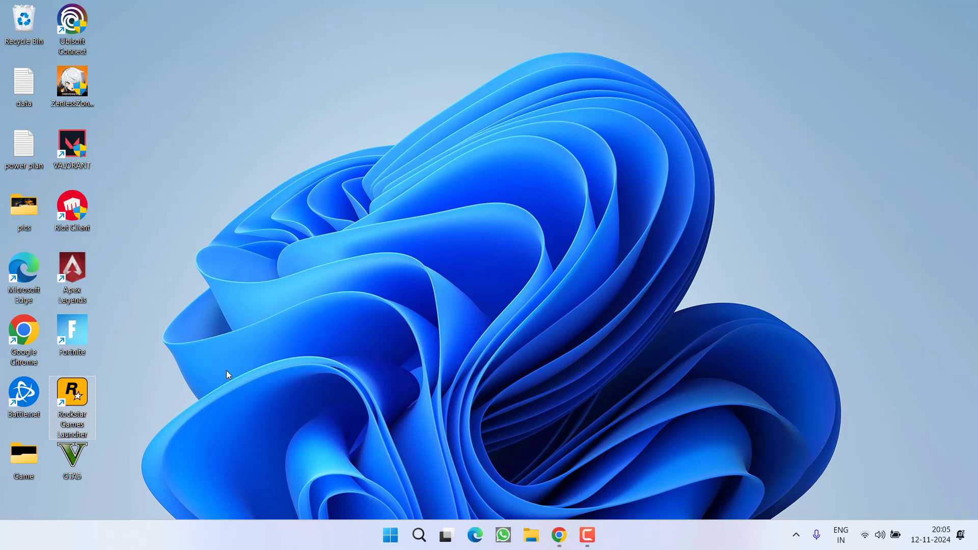
pyautogui.moveTo(450, 493)
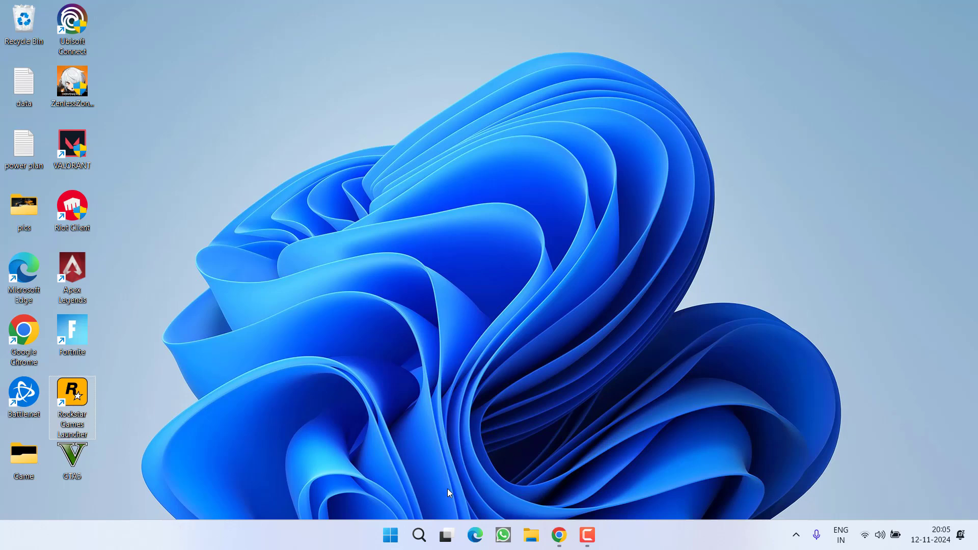
# Step: Reopen Device Manager, inspect both Radeon display adapters, then close it
pyautogui.rightClick(390, 536)
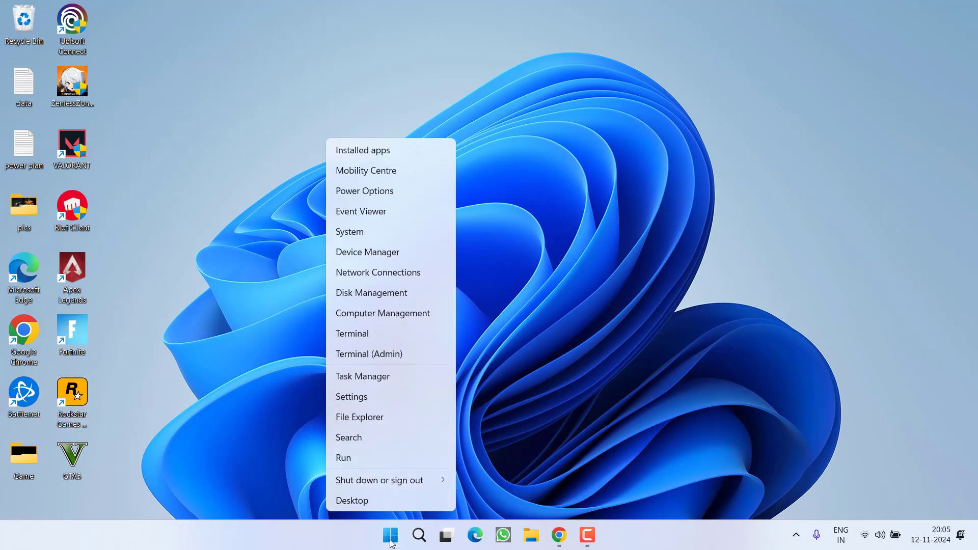
pyautogui.moveTo(368, 252)
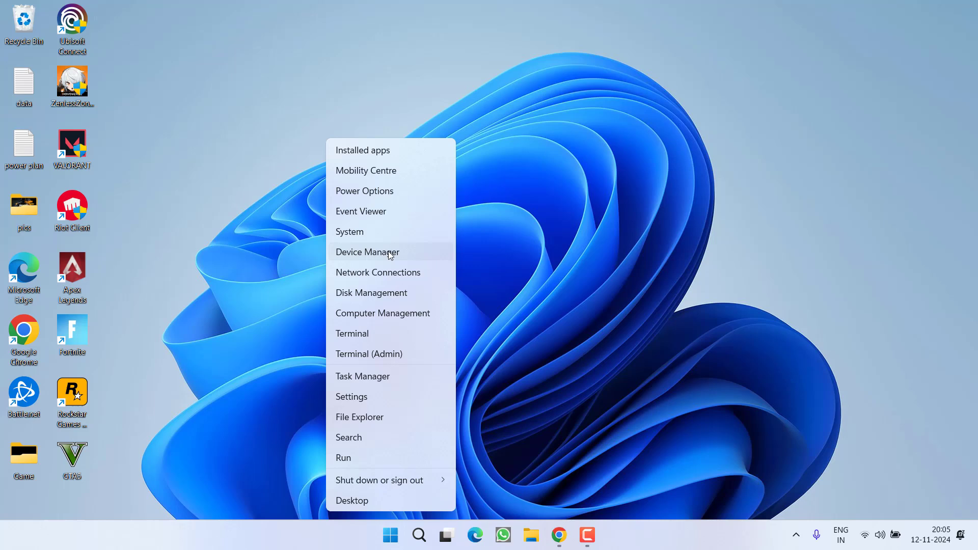
pyautogui.click(367, 252)
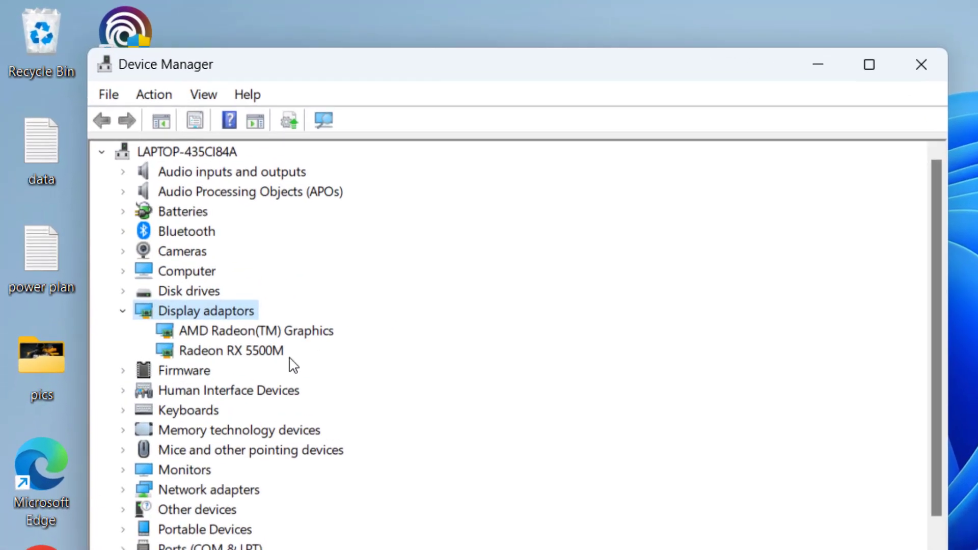
pyautogui.moveTo(261, 374)
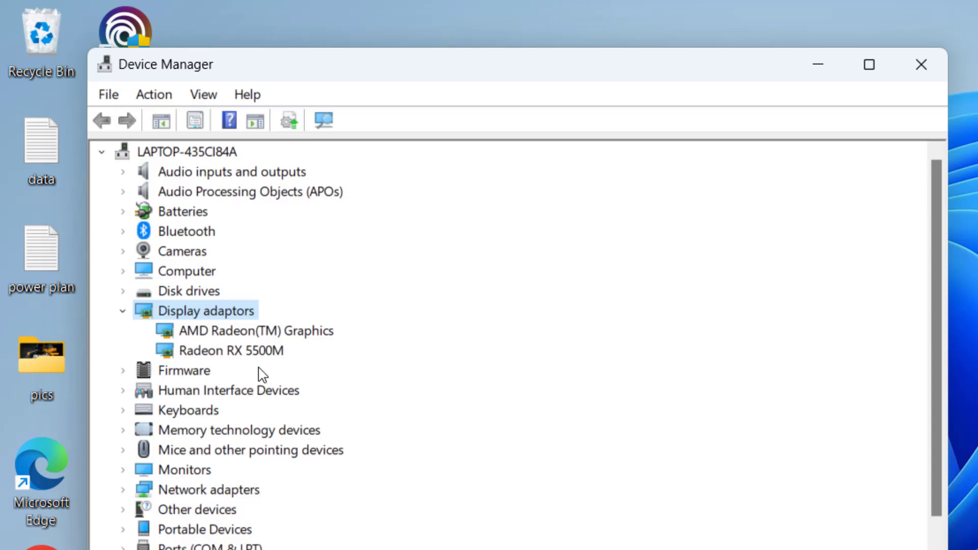
pyautogui.click(247, 331)
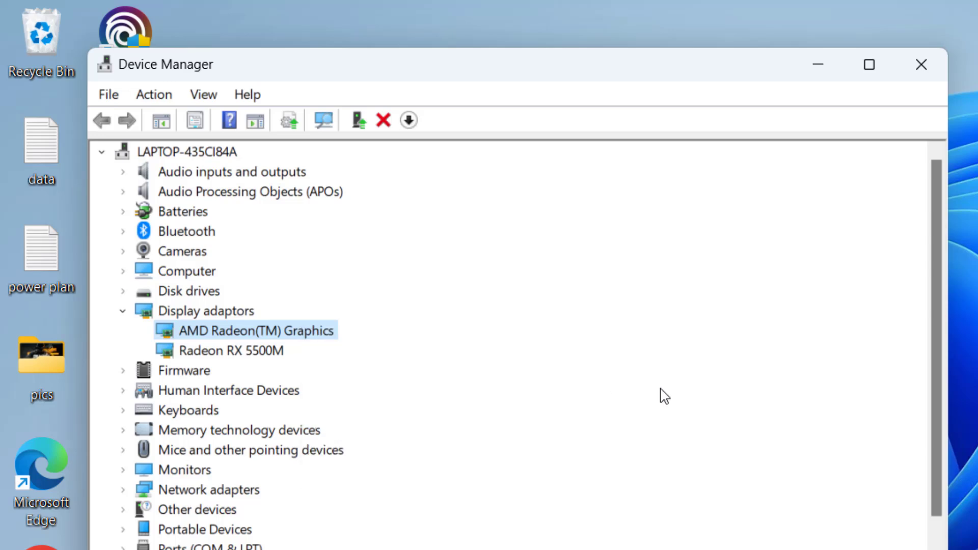
pyautogui.moveTo(395, 350)
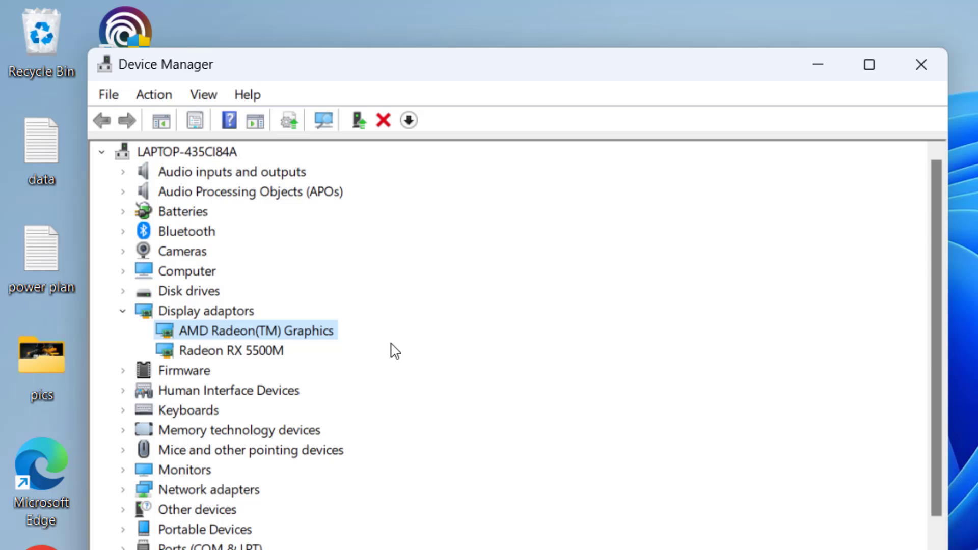
pyautogui.moveTo(305, 341)
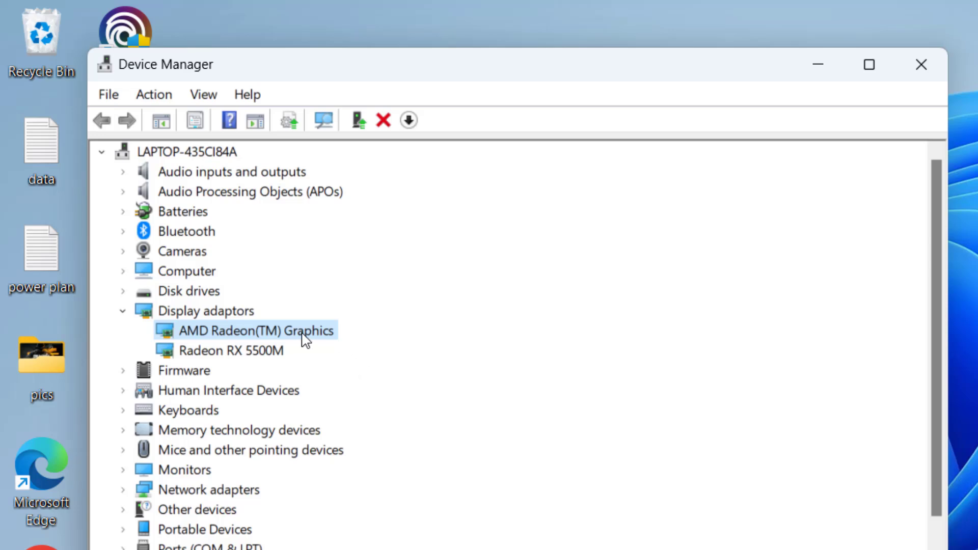
pyautogui.rightClick(247, 331)
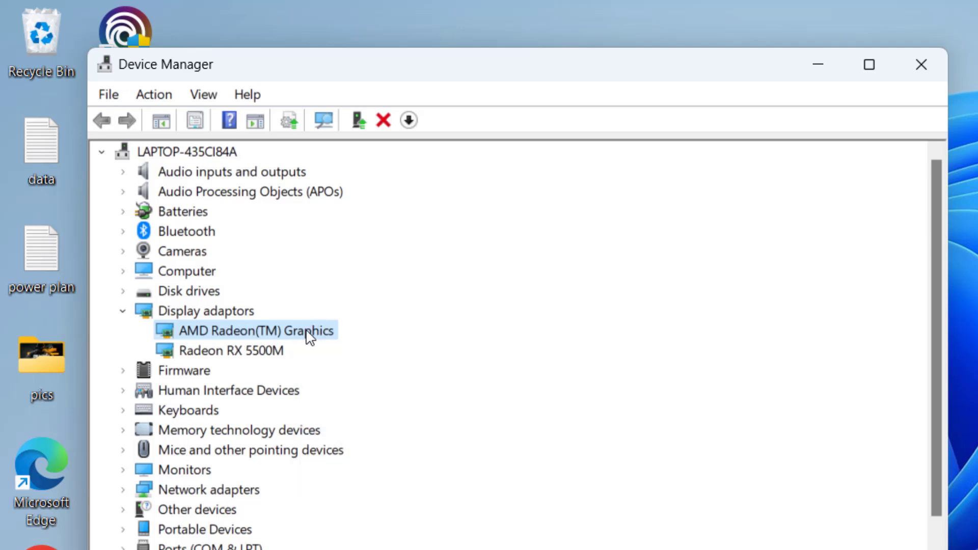
pyautogui.moveTo(331, 339)
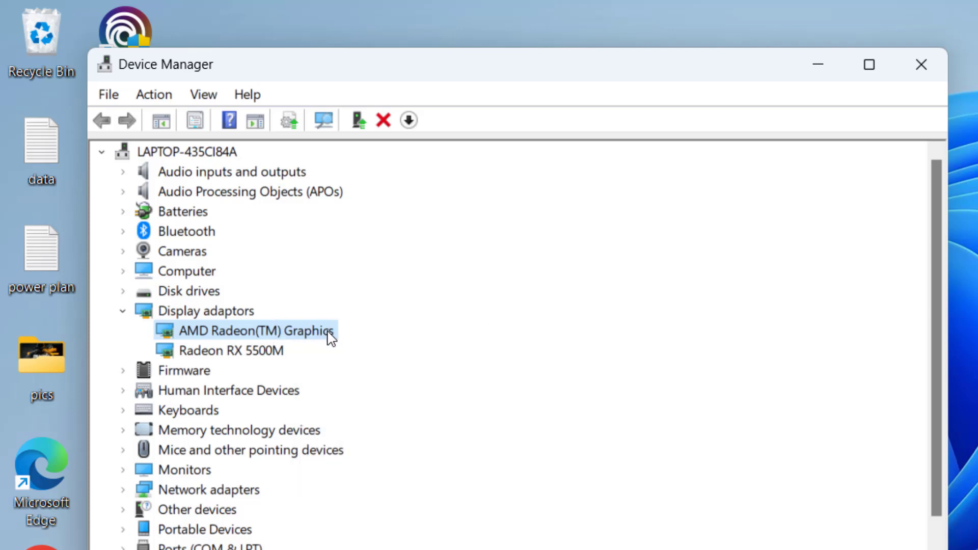
pyautogui.moveTo(440, 364)
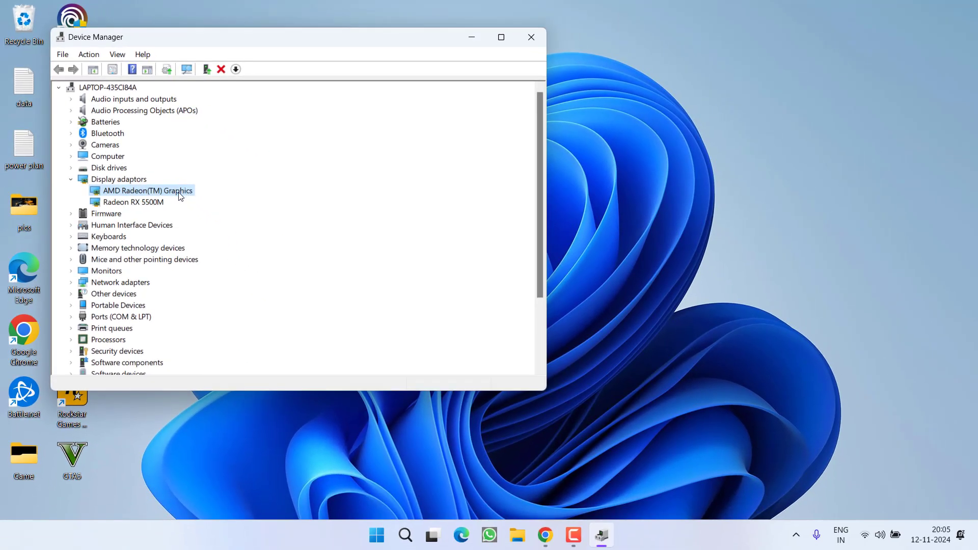
pyautogui.click(132, 202)
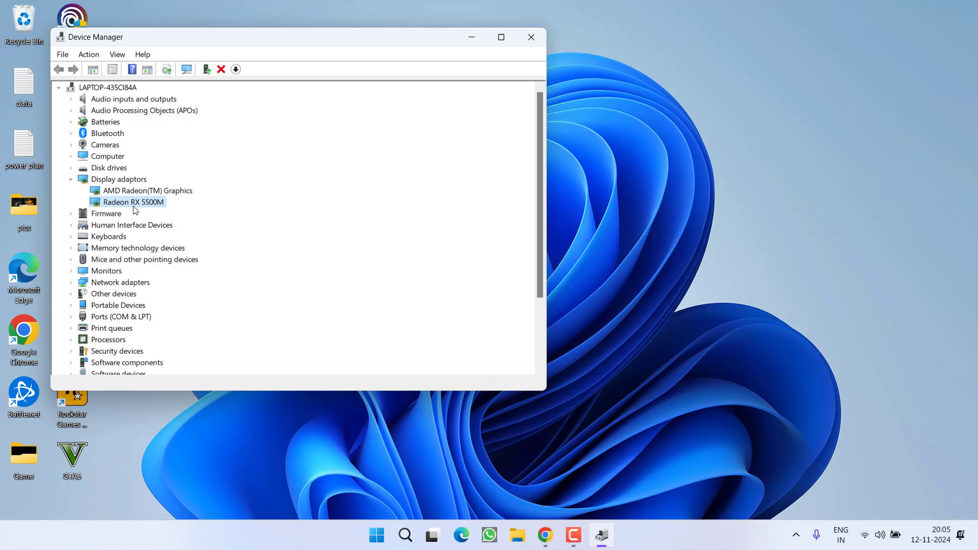
pyautogui.click(531, 37)
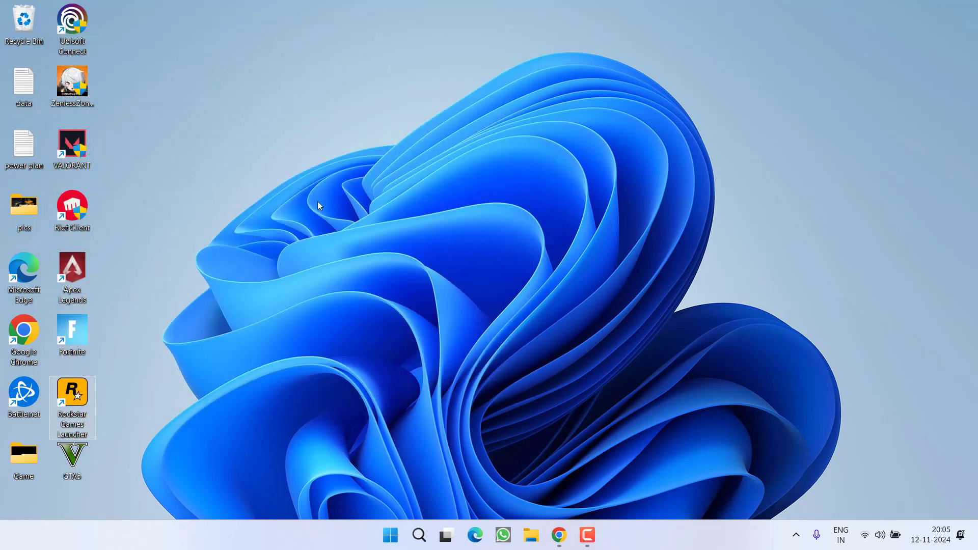
pyautogui.moveTo(355, 234)
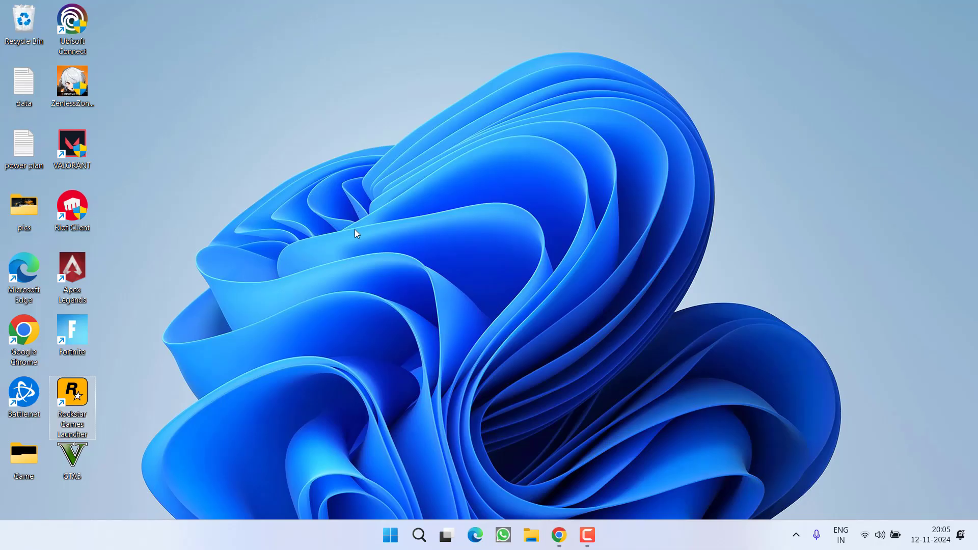
pyautogui.moveTo(71, 462)
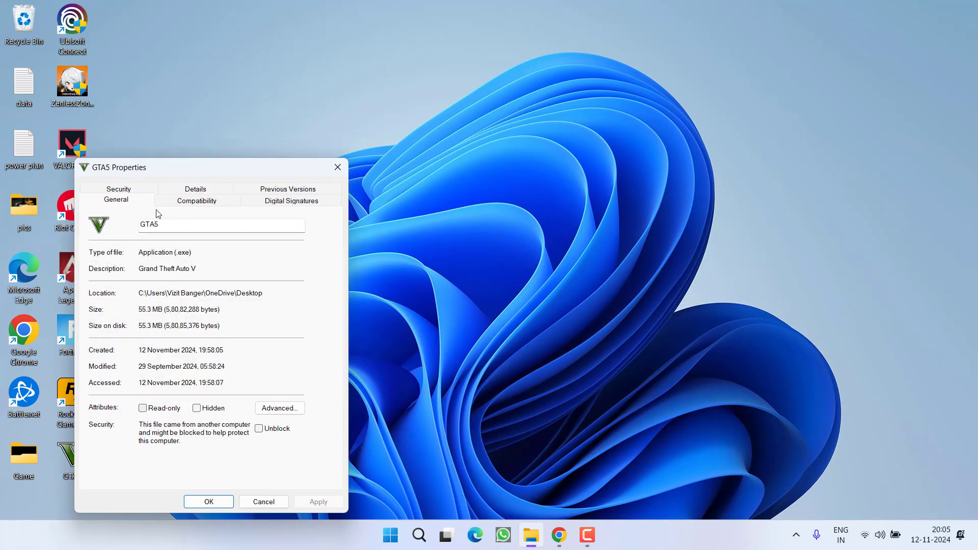
# Step: In GTA5's Compatibility tab, disable full-screen optimisations and enable Windows 8 compatibility mode
pyautogui.click(196, 201)
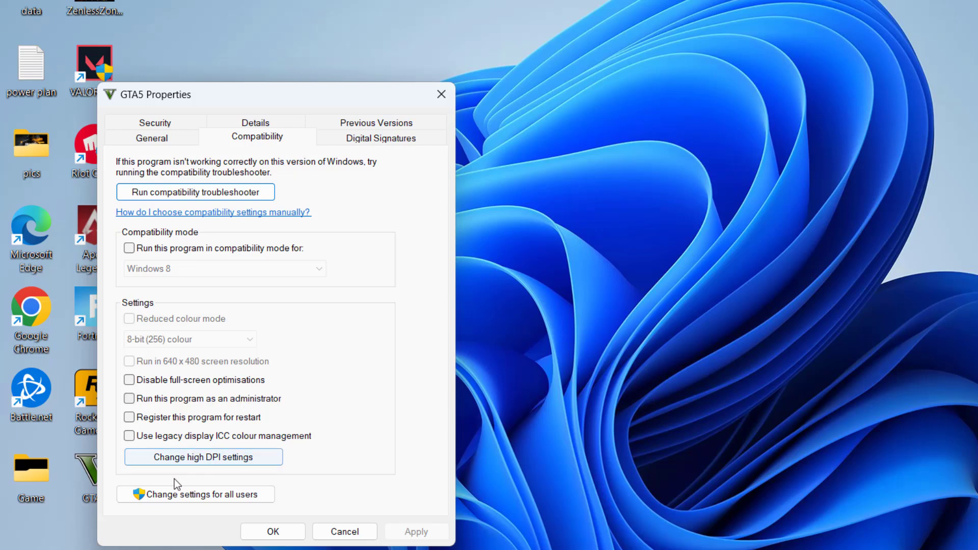
pyautogui.click(129, 380)
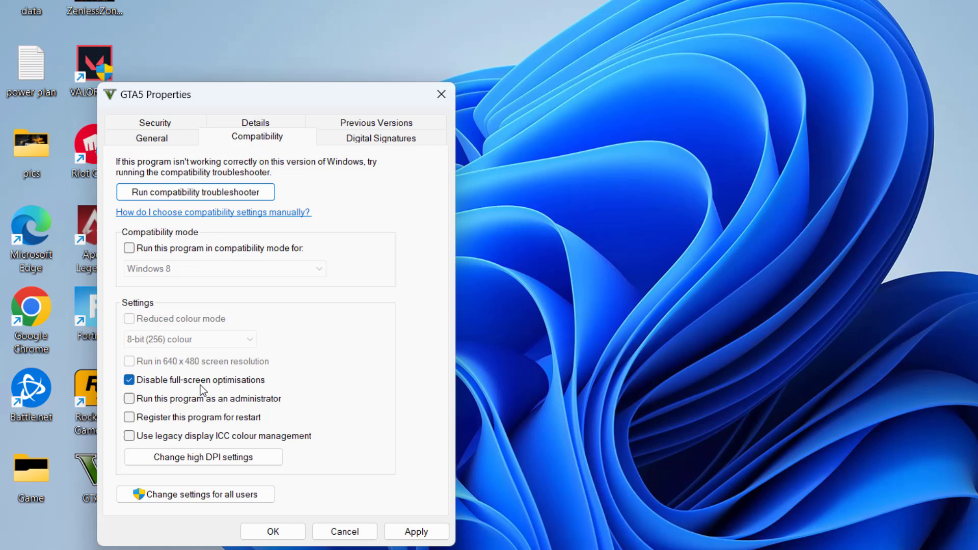
pyautogui.click(129, 248)
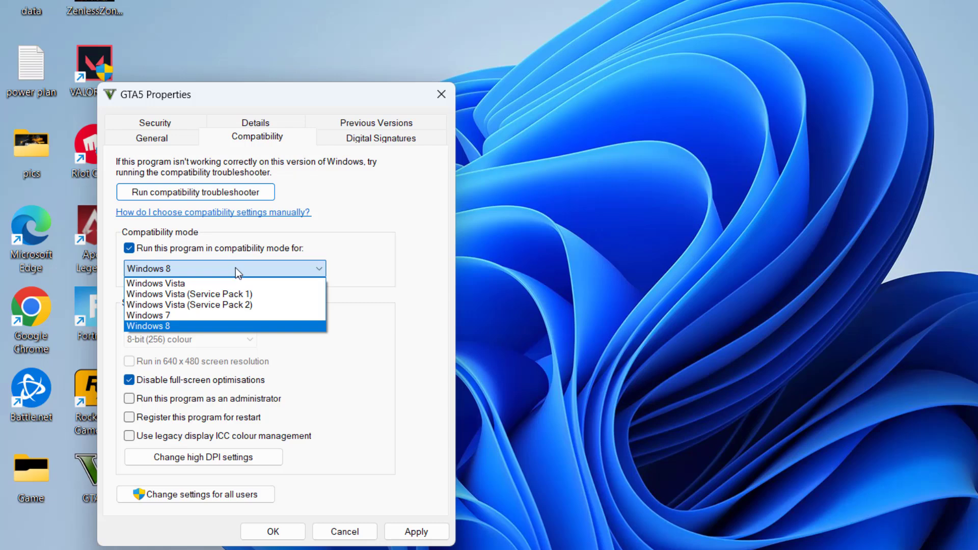
pyautogui.moveTo(164, 330)
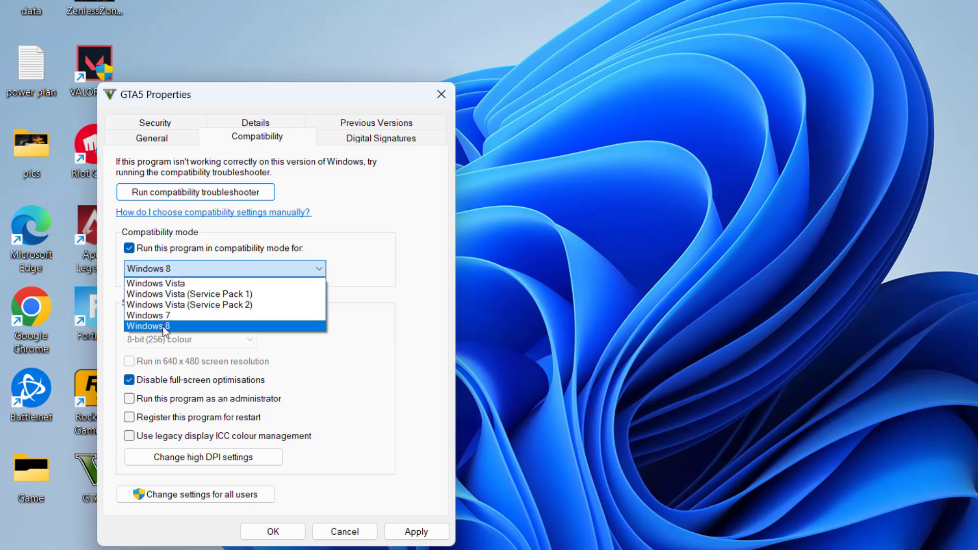
pyautogui.click(148, 326)
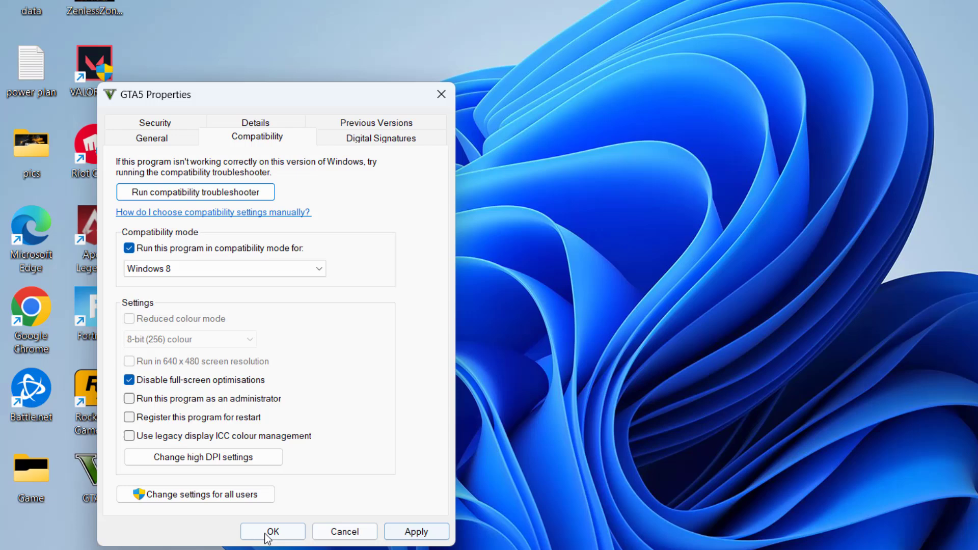
pyautogui.moveTo(254, 286)
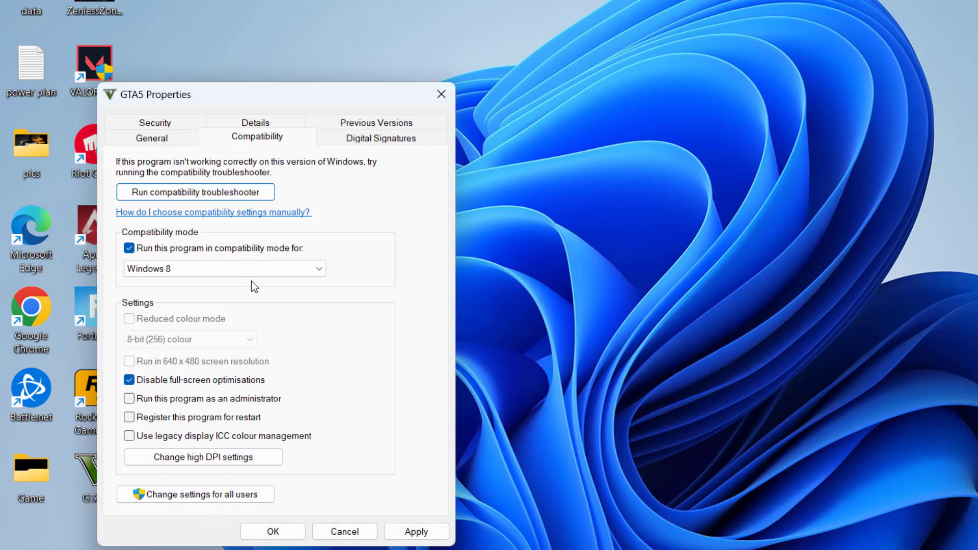
pyautogui.click(222, 269)
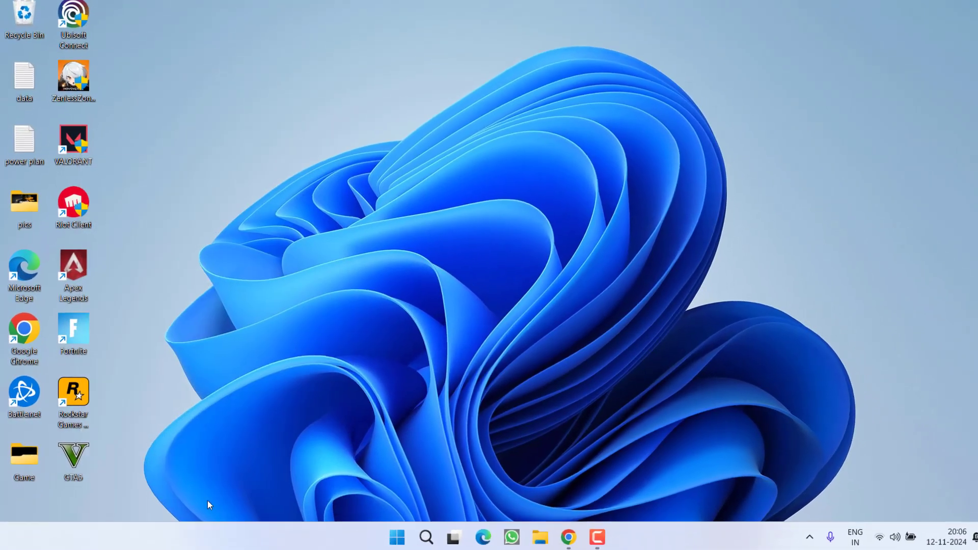
# Step: Open the %localappdata% folder in File Explorer
pyautogui.click(72, 460)
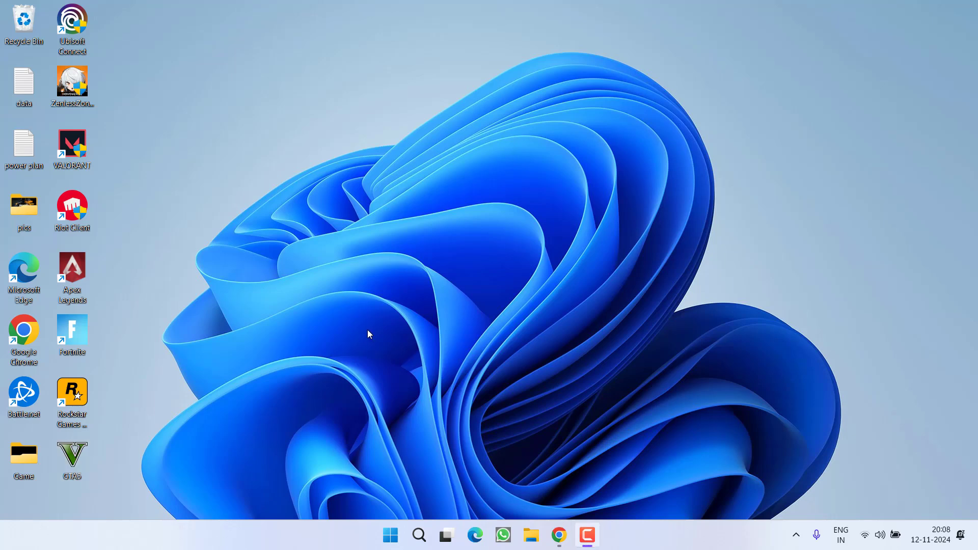
pyautogui.moveTo(281, 480)
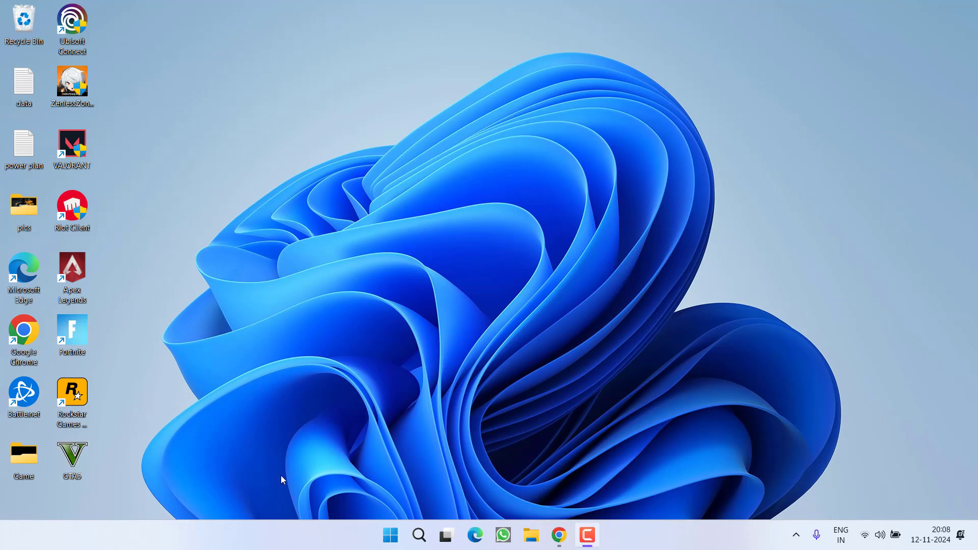
pyautogui.moveTo(341, 460)
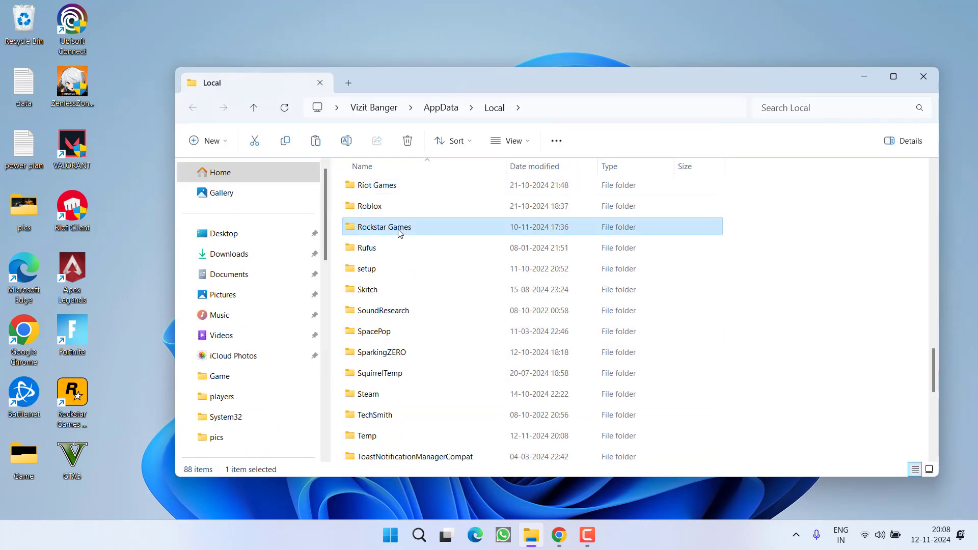
# Step: Delete the GTA V Settings file in the Rockstar Games folder and search for Resource Monitor
pyautogui.doubleClick(383, 226)
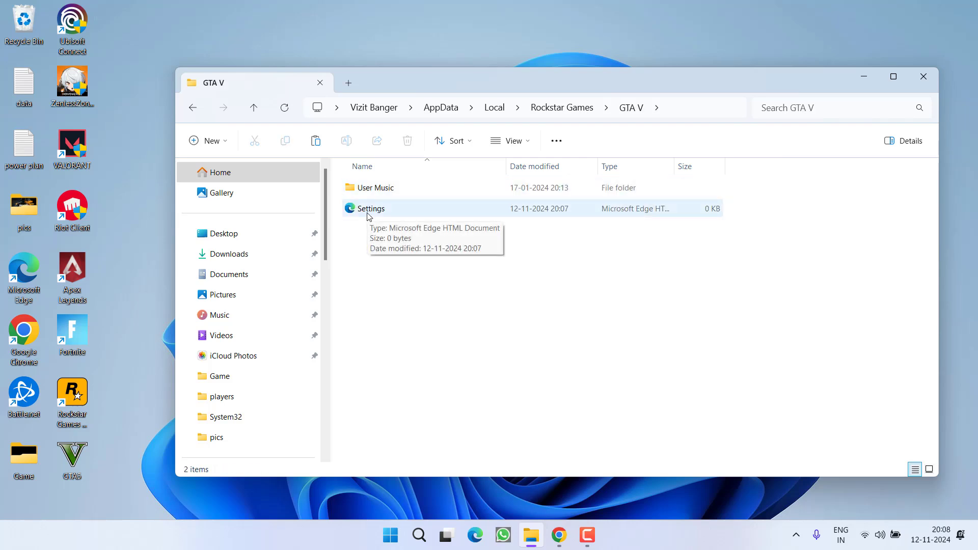
pyautogui.click(370, 208)
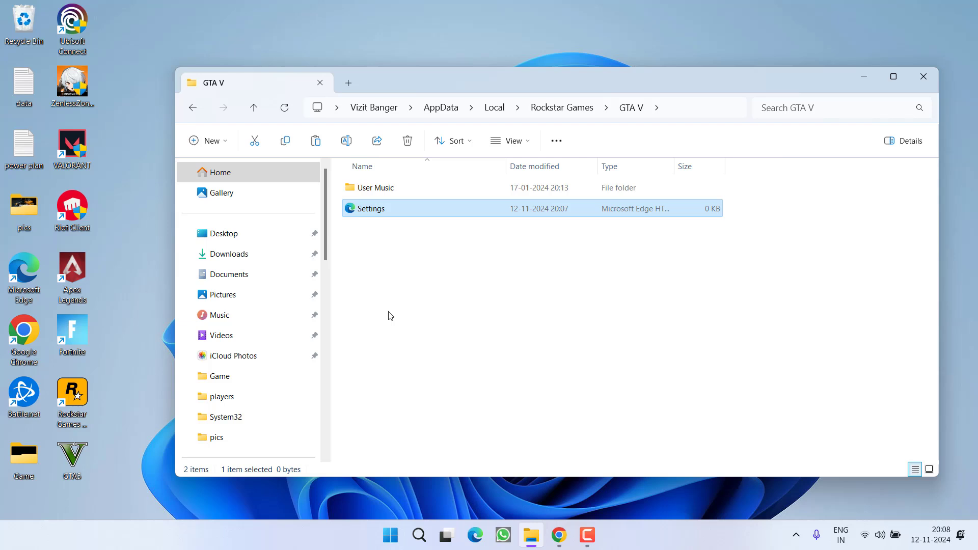
pyautogui.rightClick(370, 208)
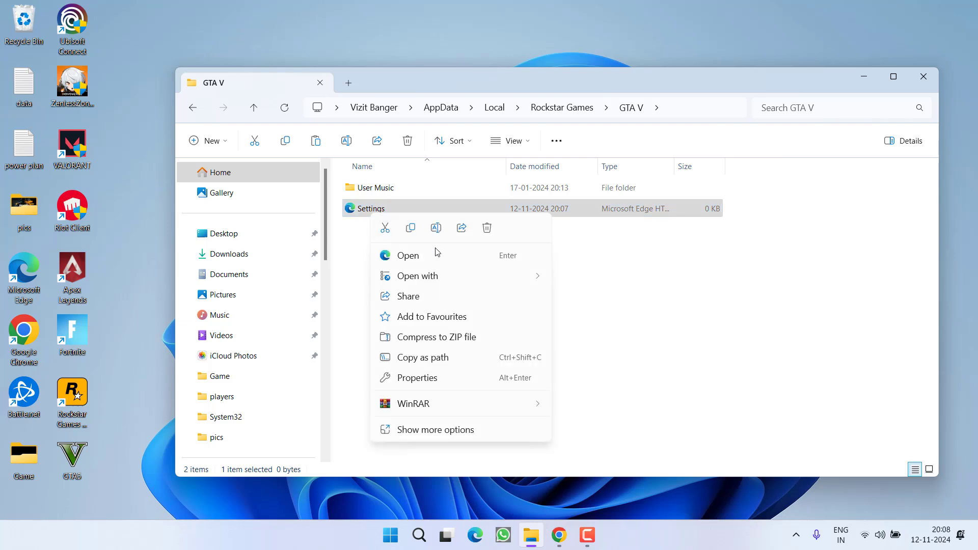
pyautogui.click(487, 227)
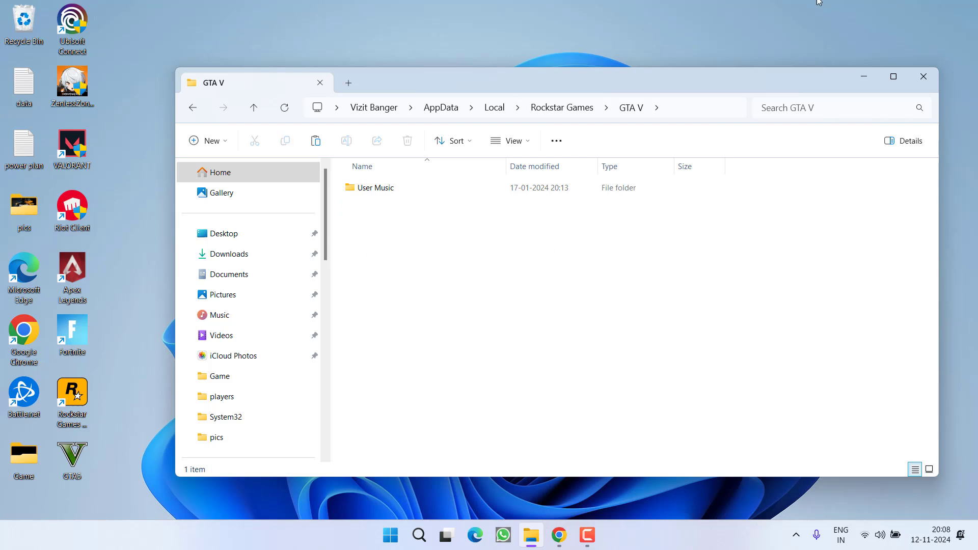
pyautogui.click(922, 76)
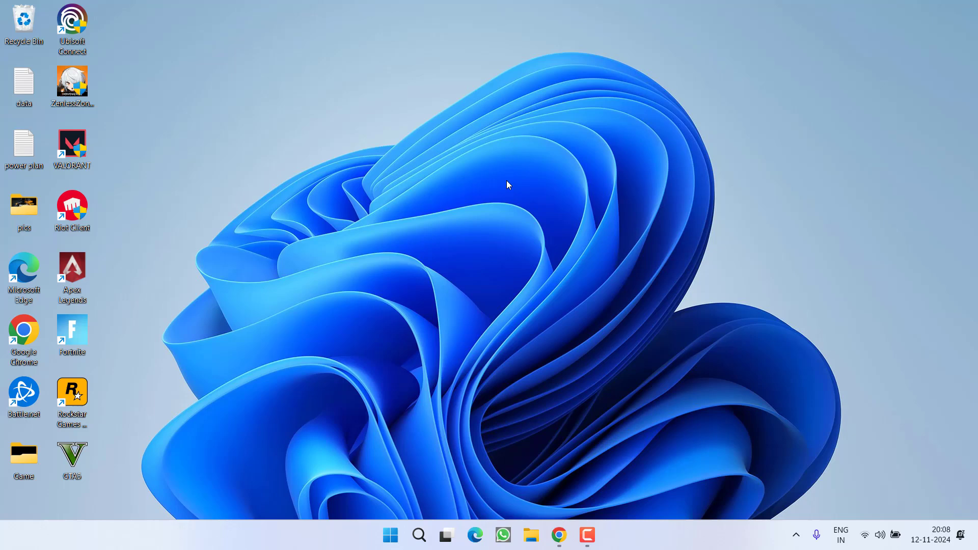
pyautogui.moveTo(621, 286)
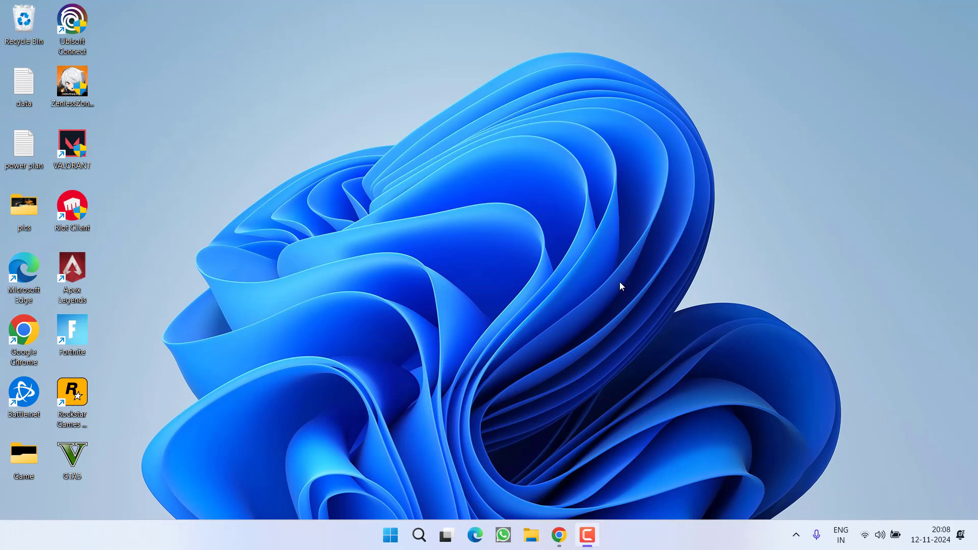
pyautogui.click(390, 535)
pyautogui.write('resource')
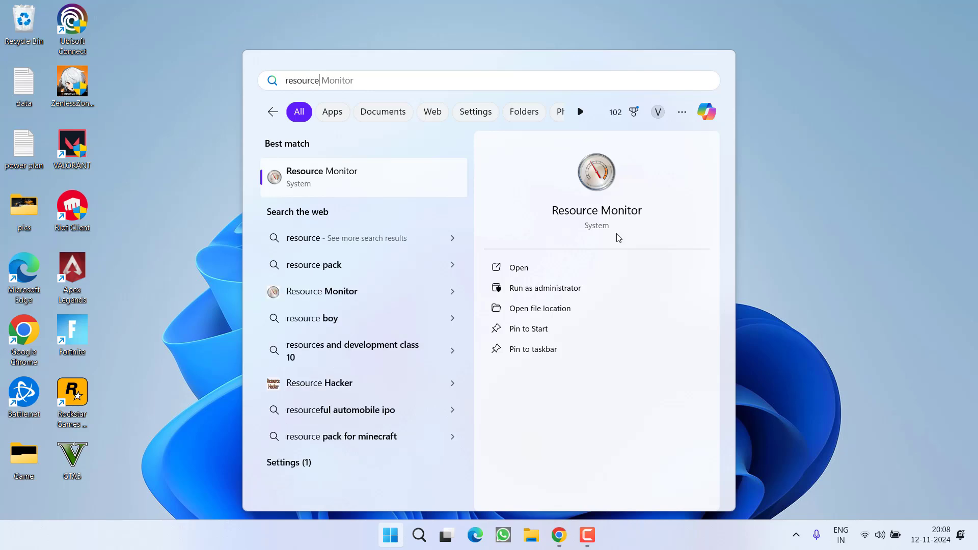
# Step: Check Suspend Process for svchost.exe in Resource Monitor's CPU list, then close it
pyautogui.click(517, 267)
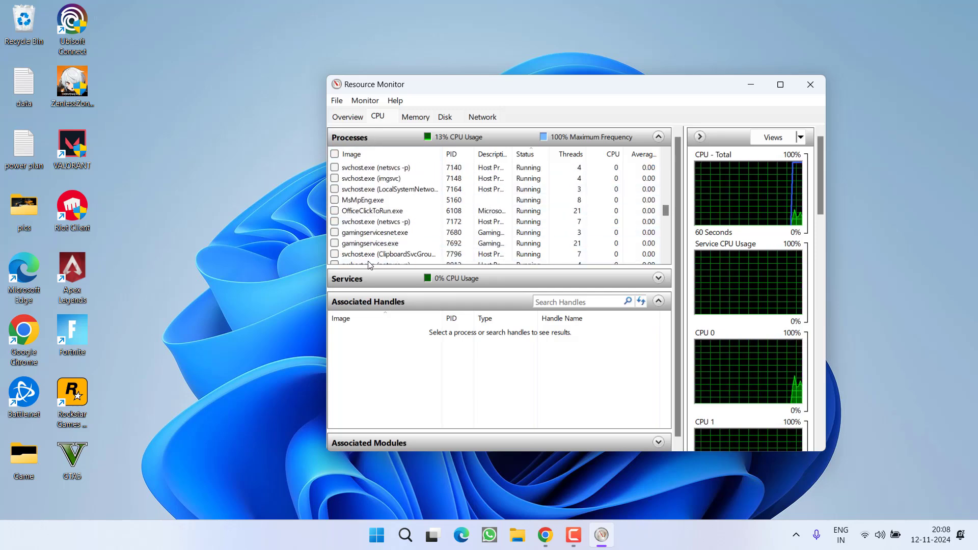
pyautogui.scroll(3)
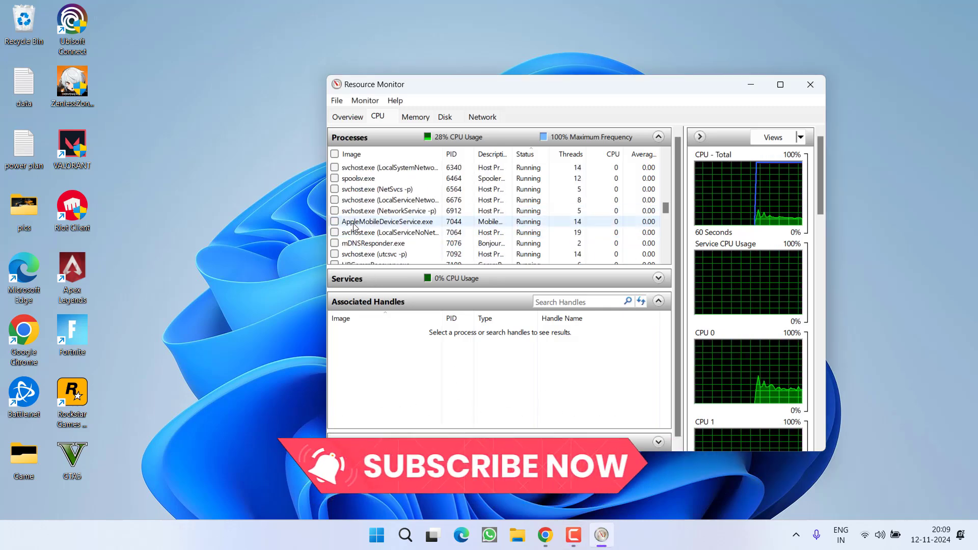
pyautogui.rightClick(387, 222)
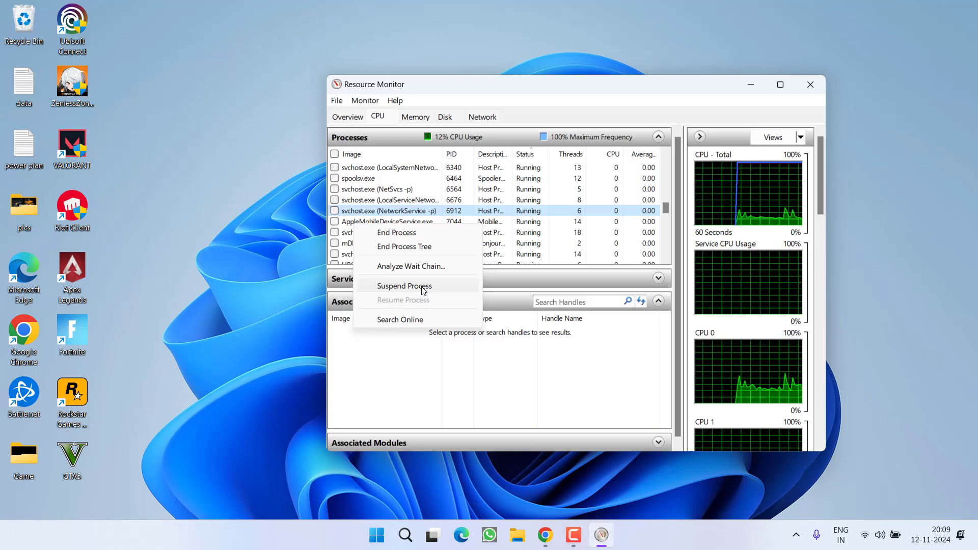
pyautogui.moveTo(335, 211)
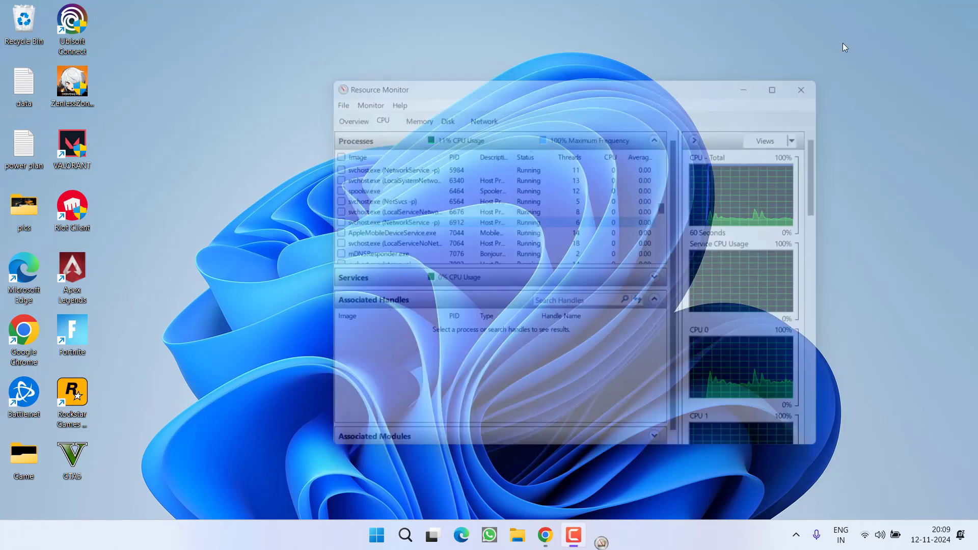
pyautogui.click(801, 90)
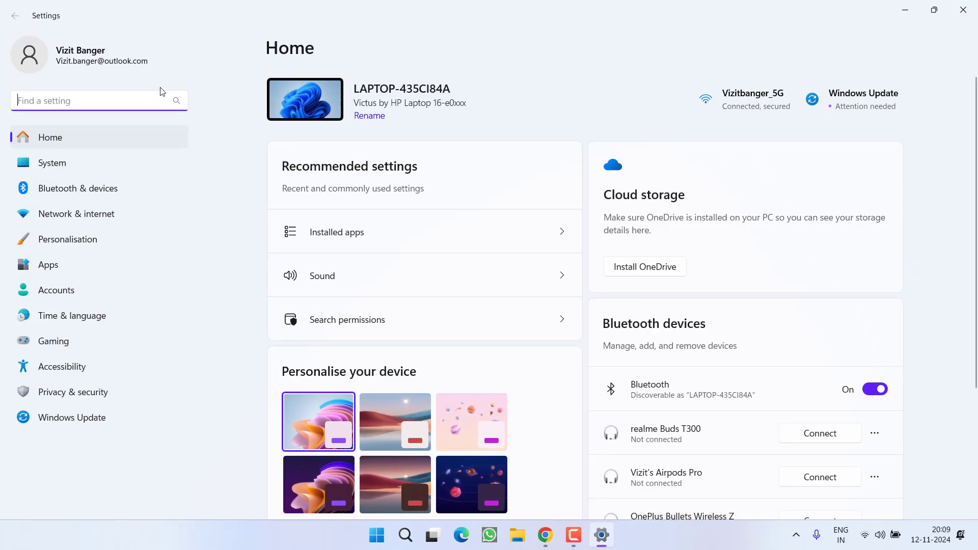
# Step: Confirm the internal display runs 1920×1080 at 60 Hz in Advanced display, then close Settings
pyautogui.click(52, 163)
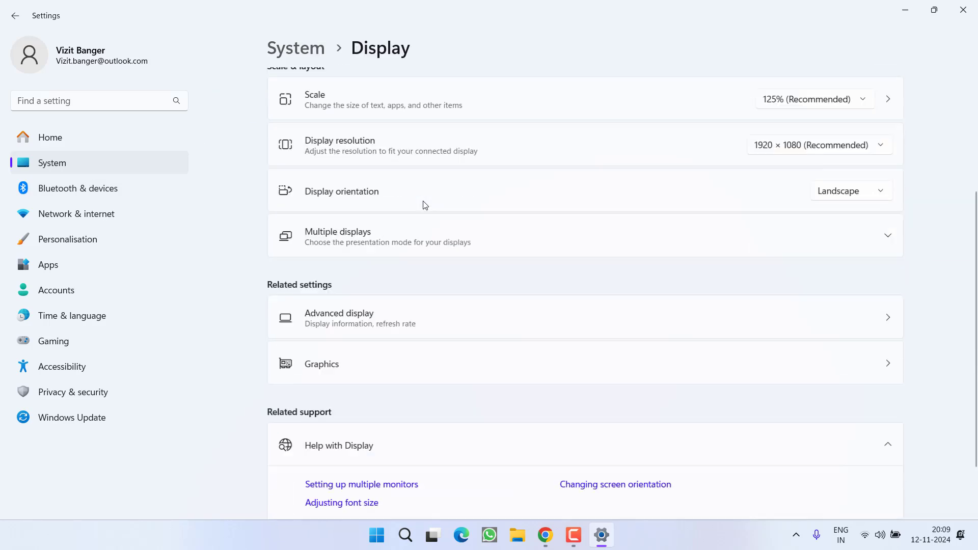
pyautogui.scroll(-3)
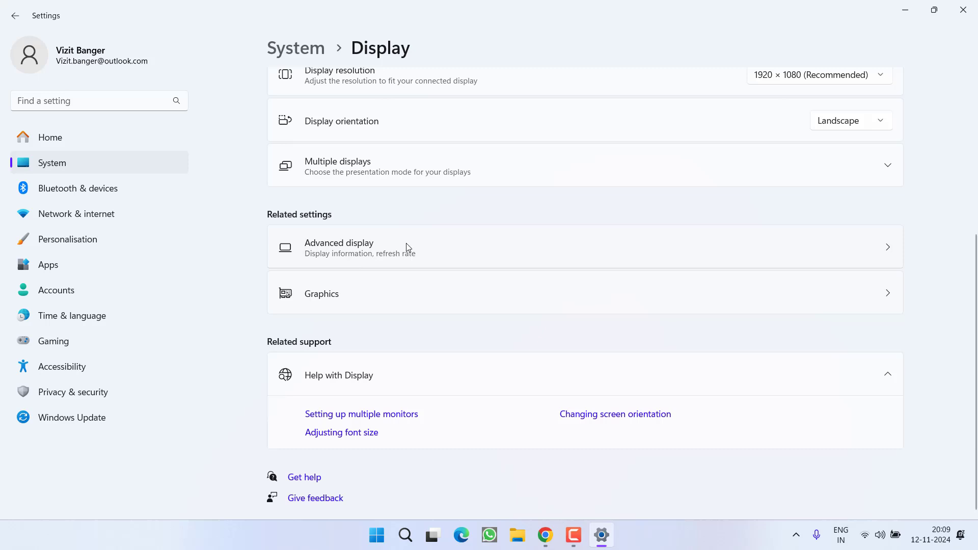
pyautogui.click(406, 248)
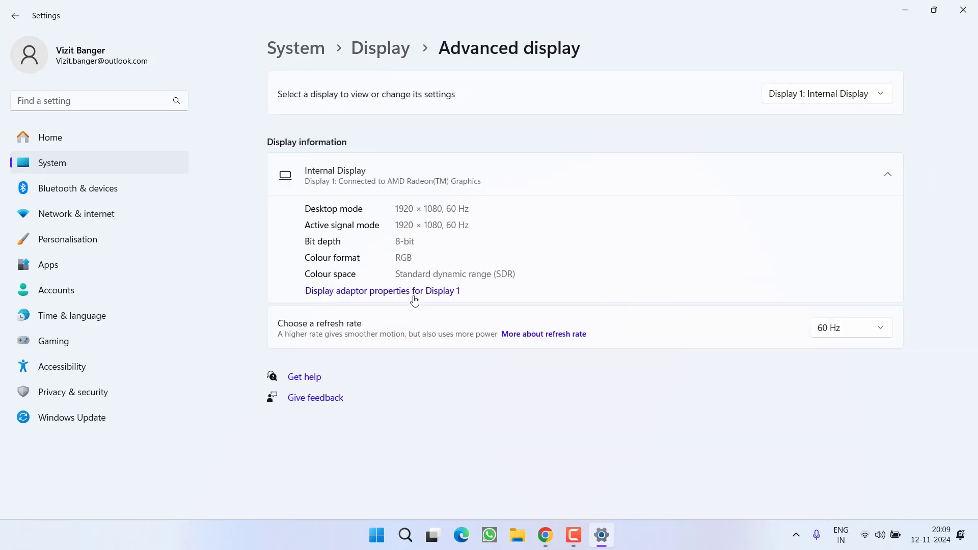
pyautogui.moveTo(353, 348)
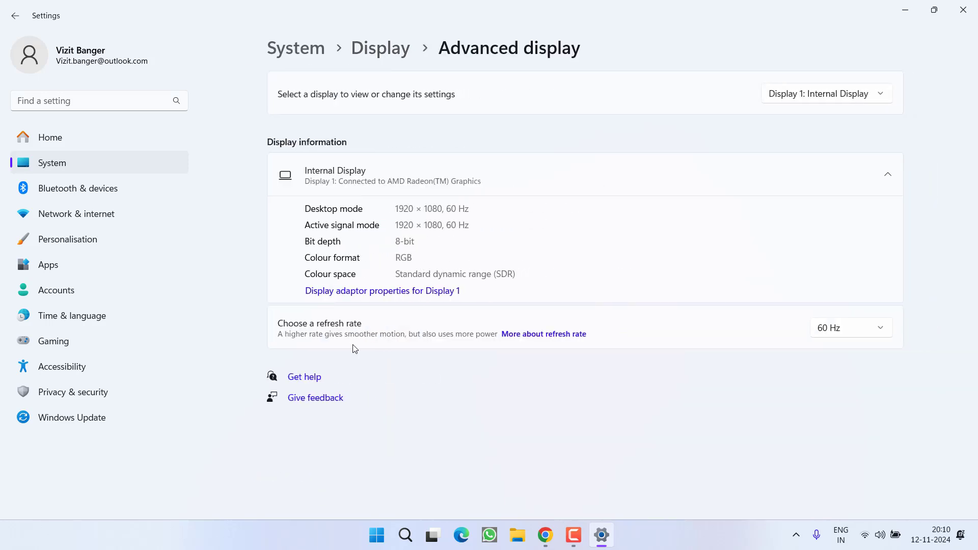
pyautogui.moveTo(286, 329)
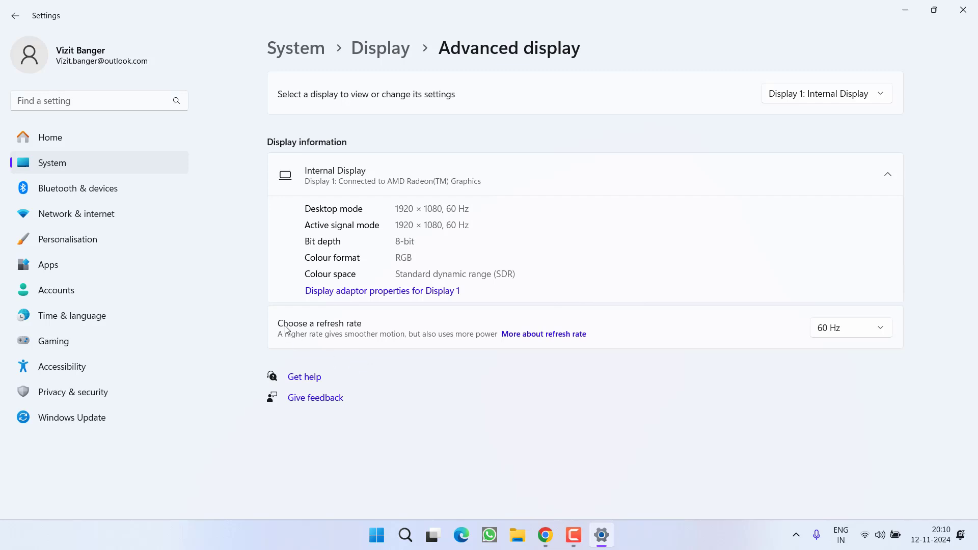
pyautogui.moveTo(840, 348)
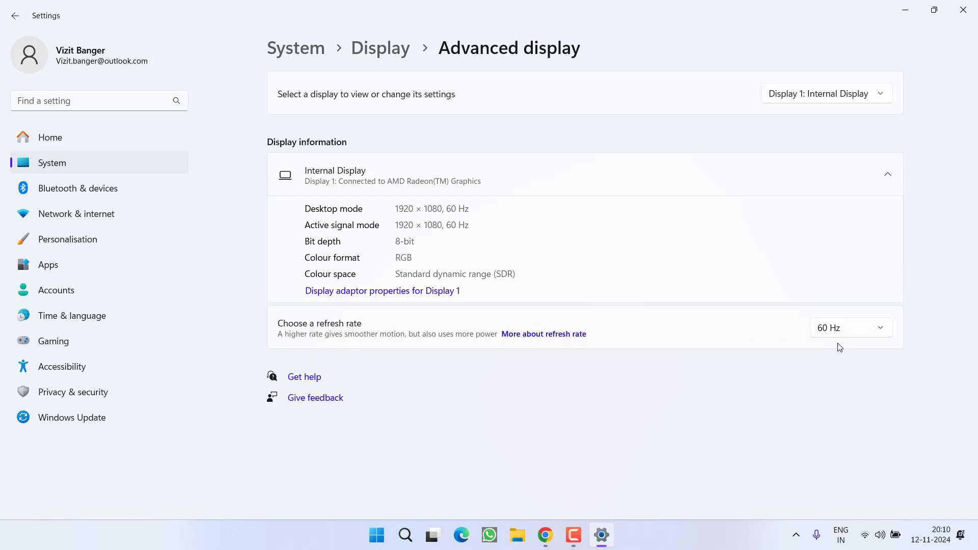
pyautogui.moveTo(963, 10)
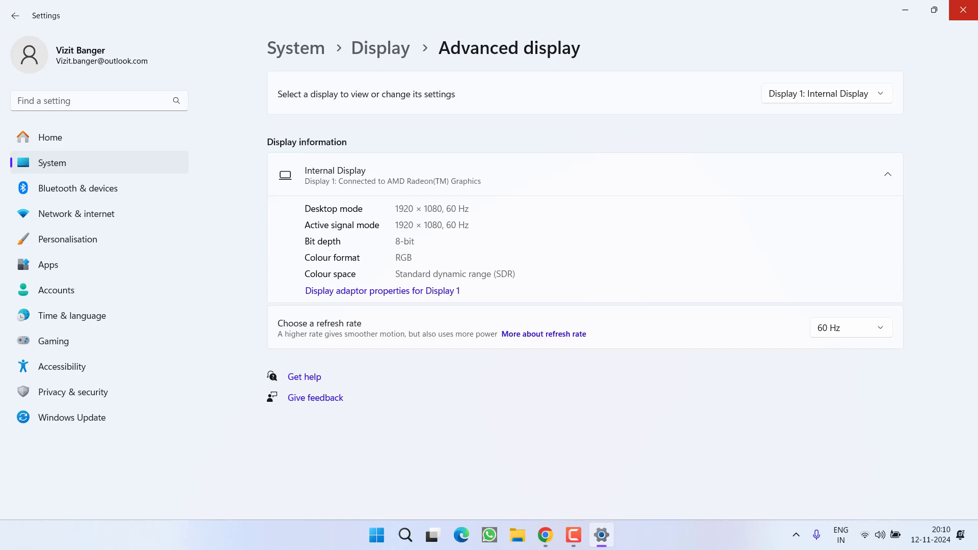
pyautogui.click(963, 10)
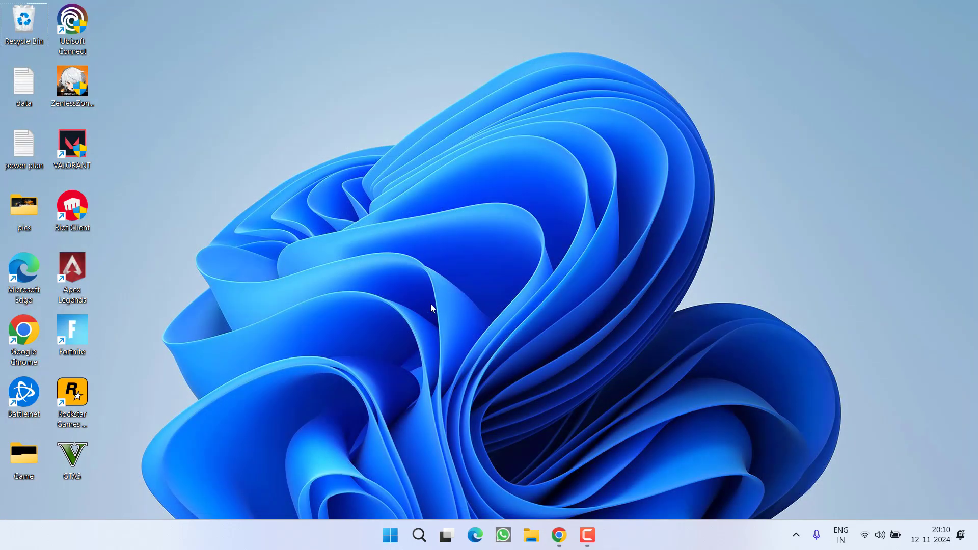
pyautogui.moveTo(485, 311)
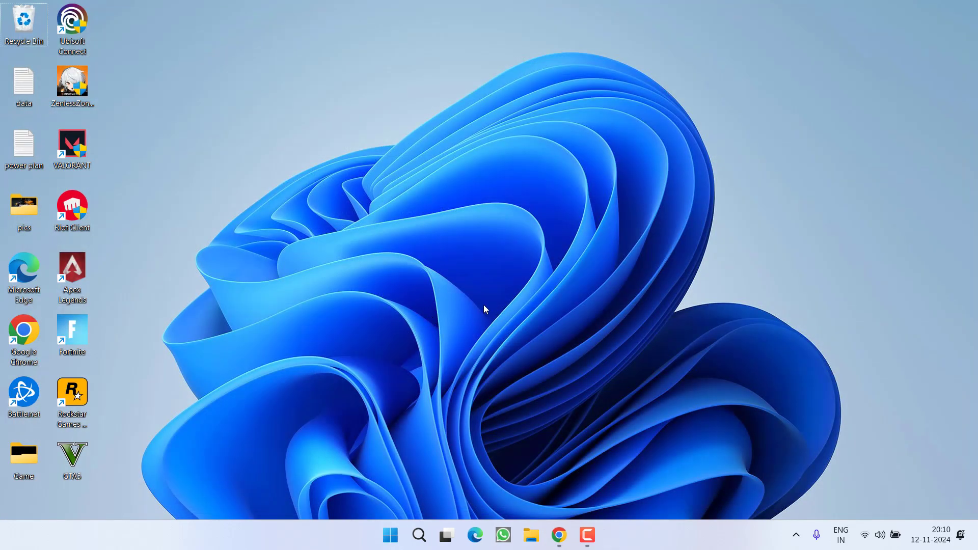
pyautogui.moveTo(469, 301)
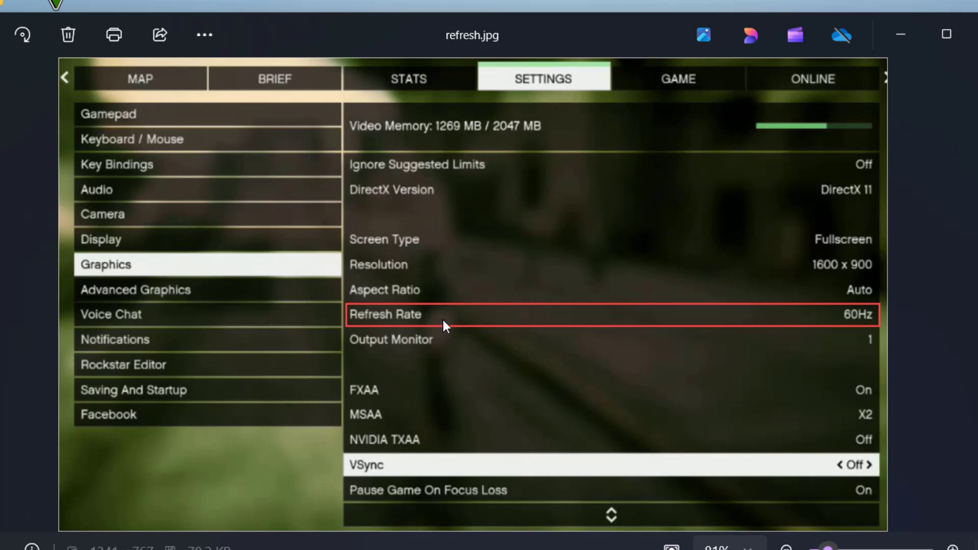
pyautogui.moveTo(438, 330)
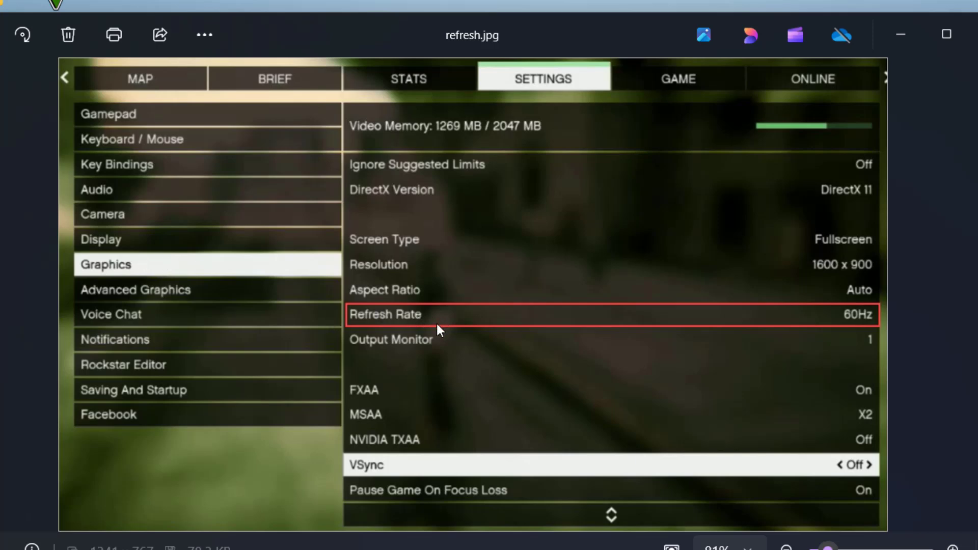
pyautogui.moveTo(941, 335)
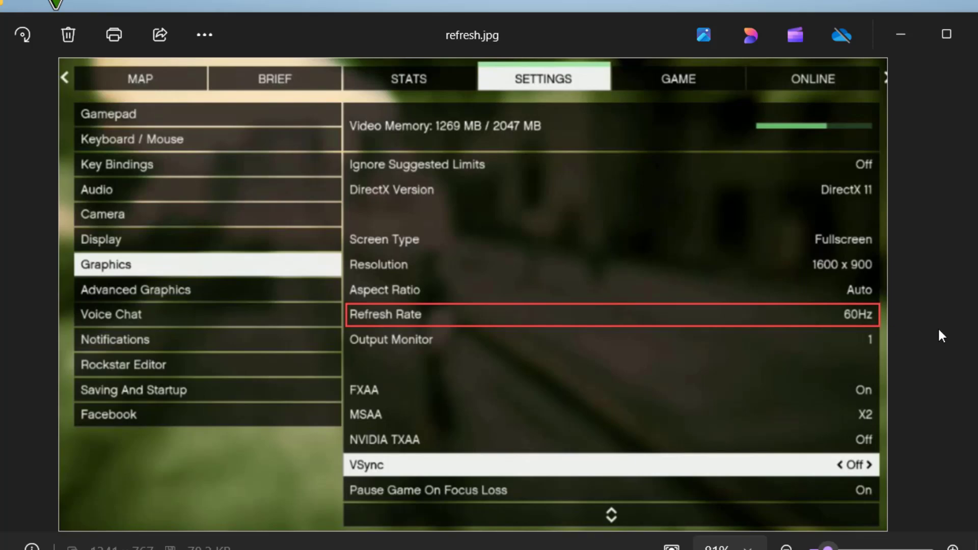
# Step: Restore down the refresh.jpg photo window and close Microsoft Photos
pyautogui.click(946, 34)
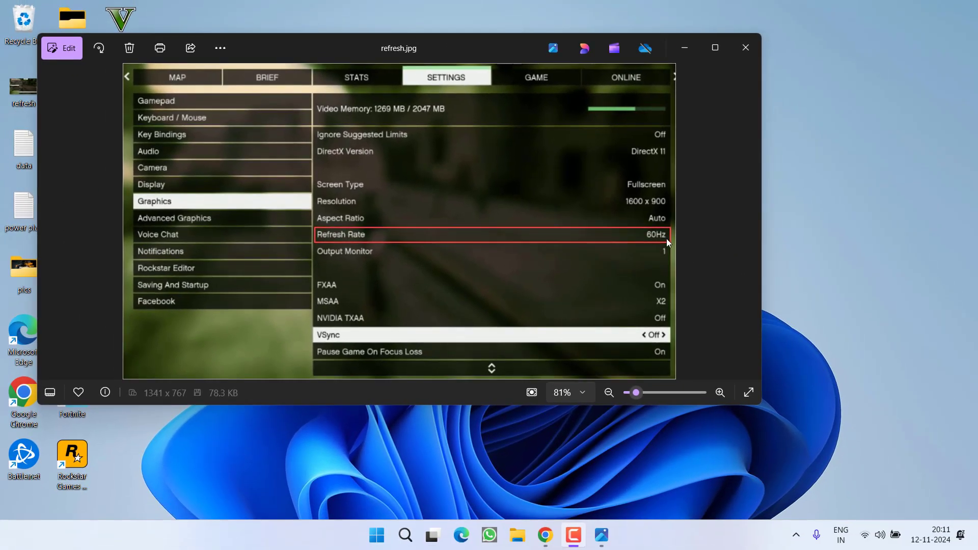
pyautogui.click(745, 48)
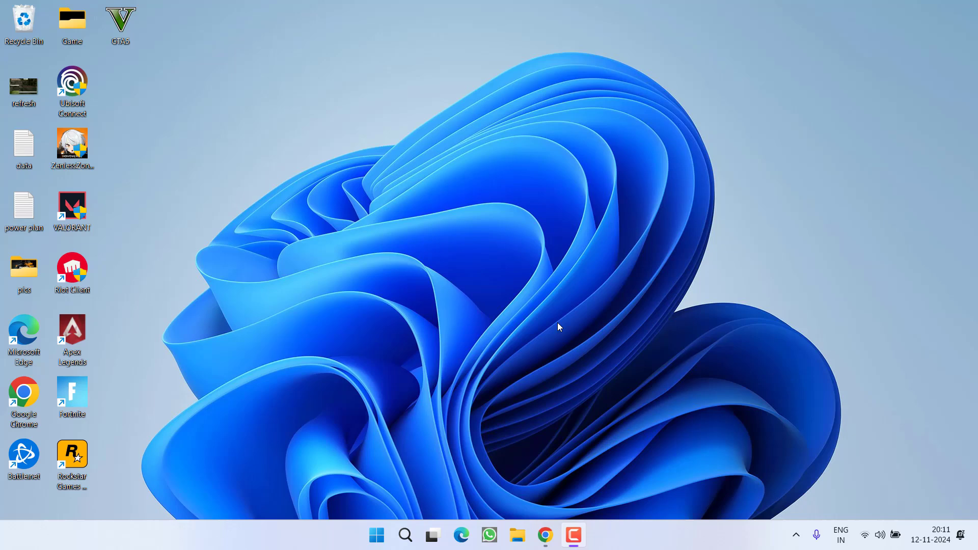
pyautogui.moveTo(561, 391)
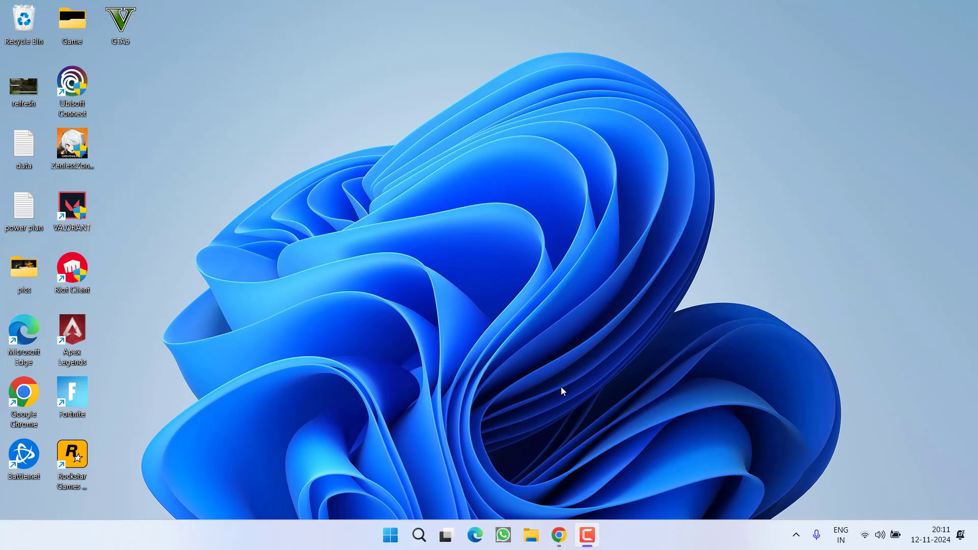